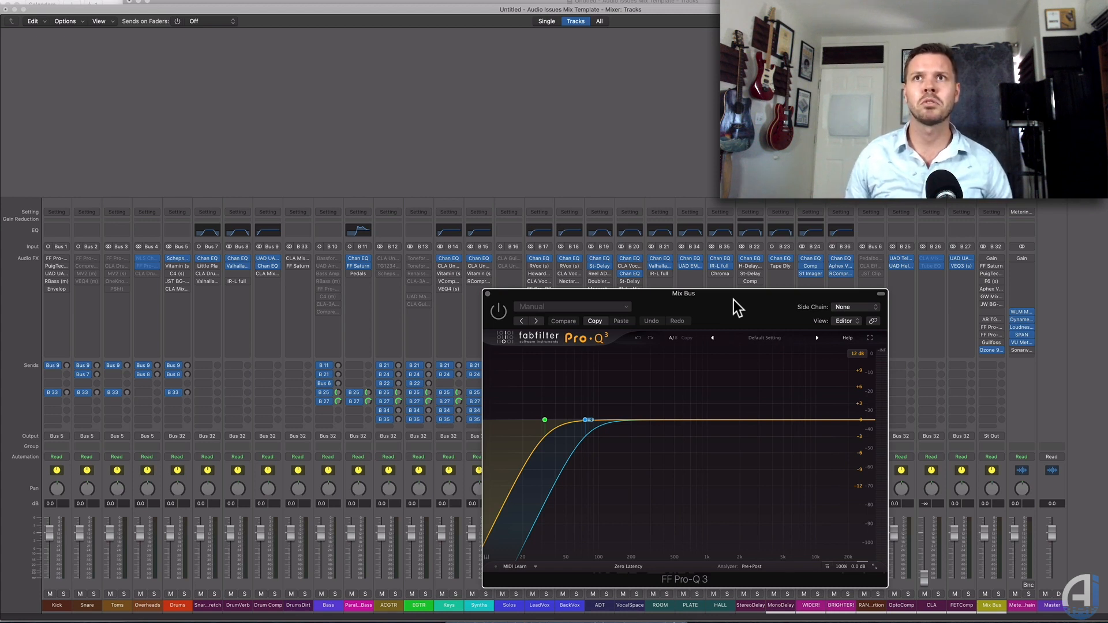
# Step: Move the Pro-Q 3 window aside to reach the DrumVerb channel strip
pyautogui.moveTo(683, 293); pyautogui.dragTo(755, 303)
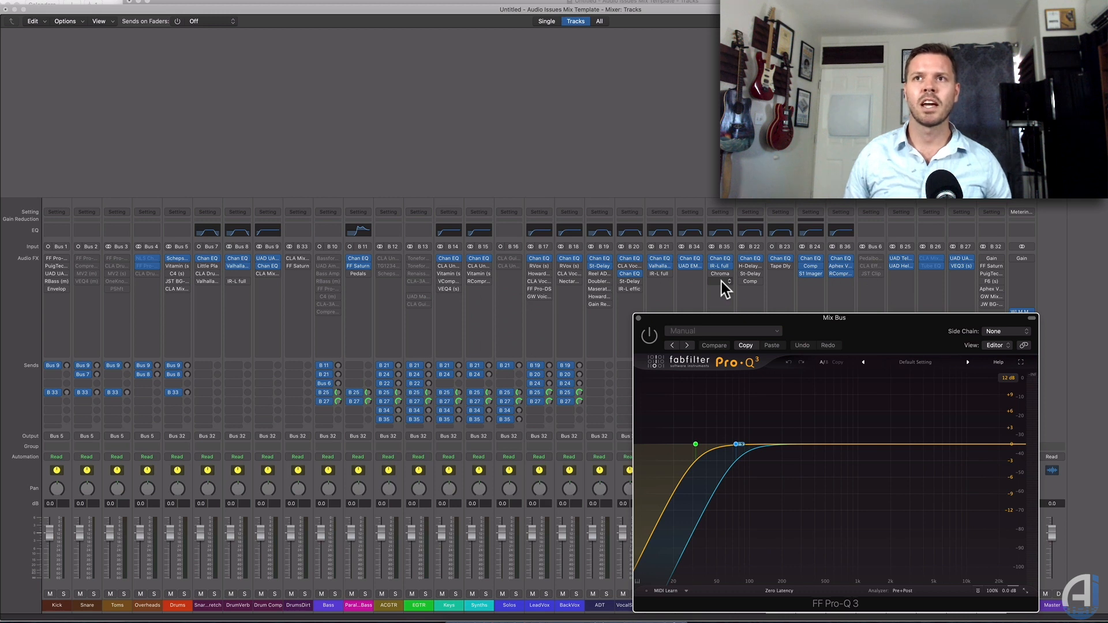
pyautogui.moveTo(866, 325)
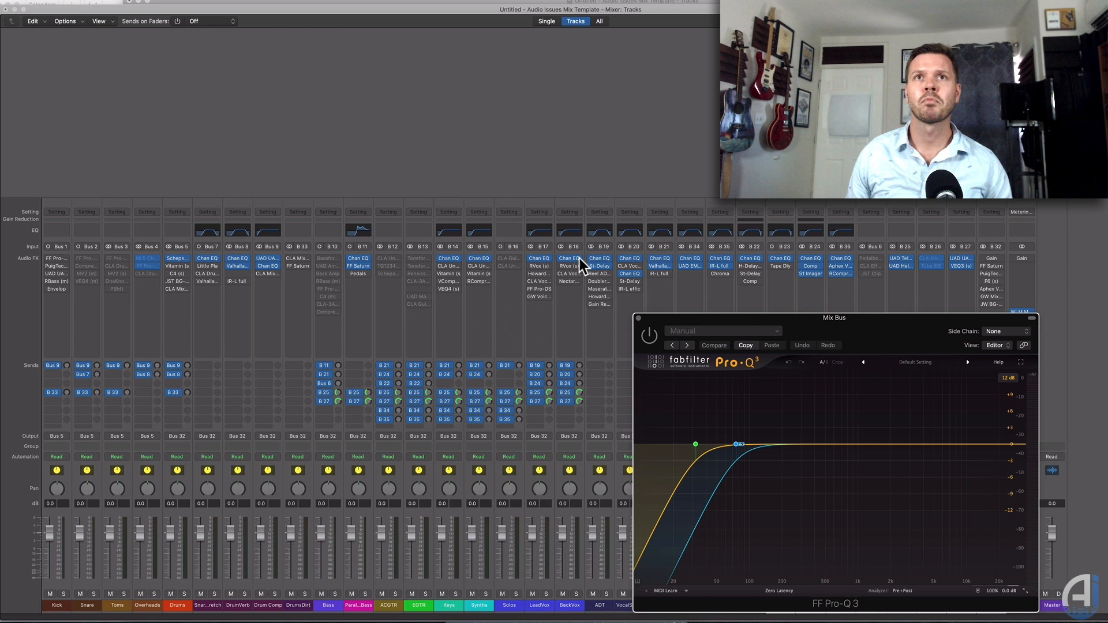
pyautogui.moveTo(651, 253)
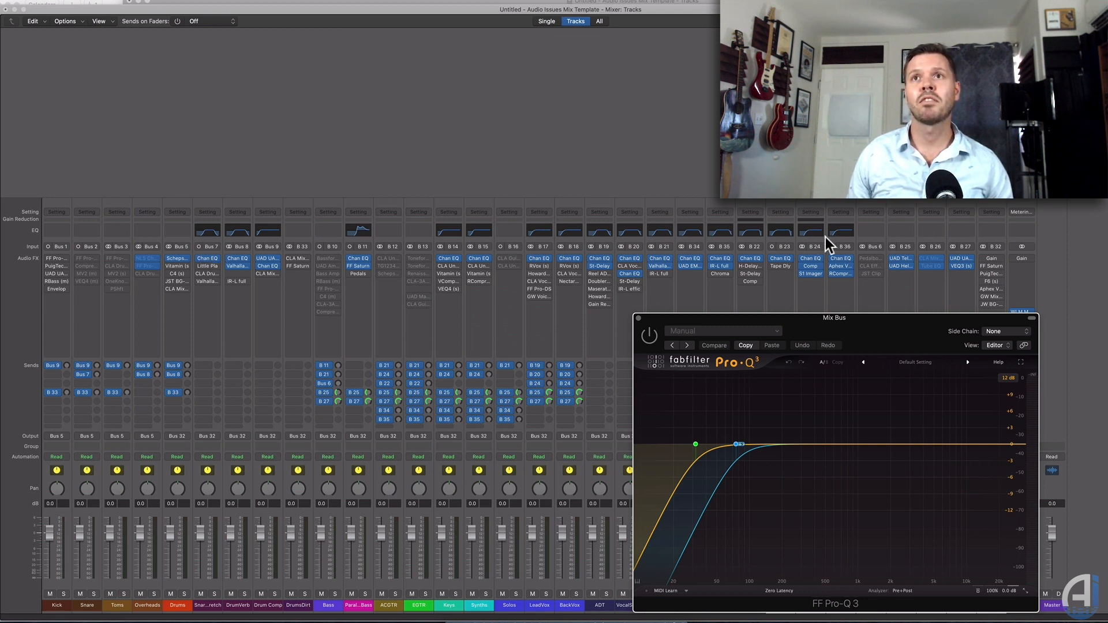
pyautogui.moveTo(204, 240)
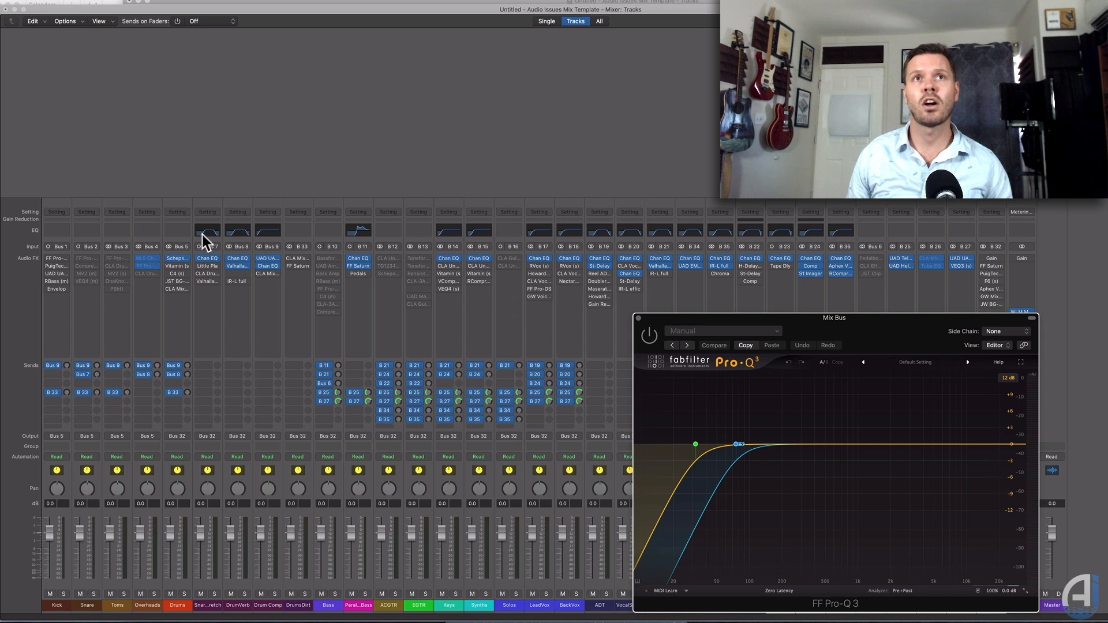
pyautogui.moveTo(601, 236)
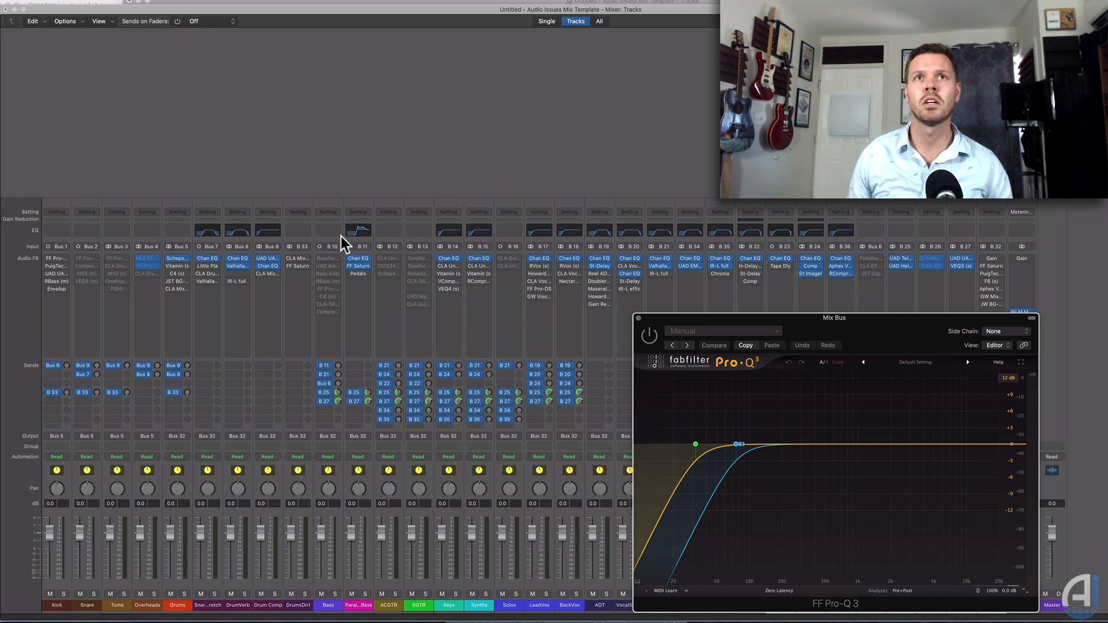
pyautogui.moveTo(586, 260)
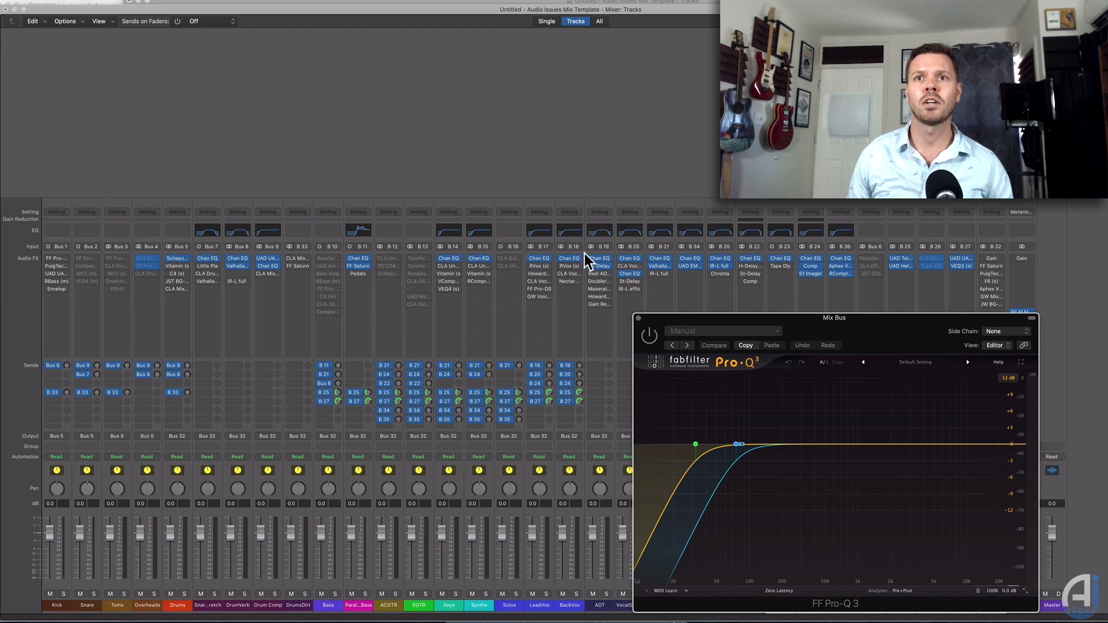
pyautogui.moveTo(227, 296)
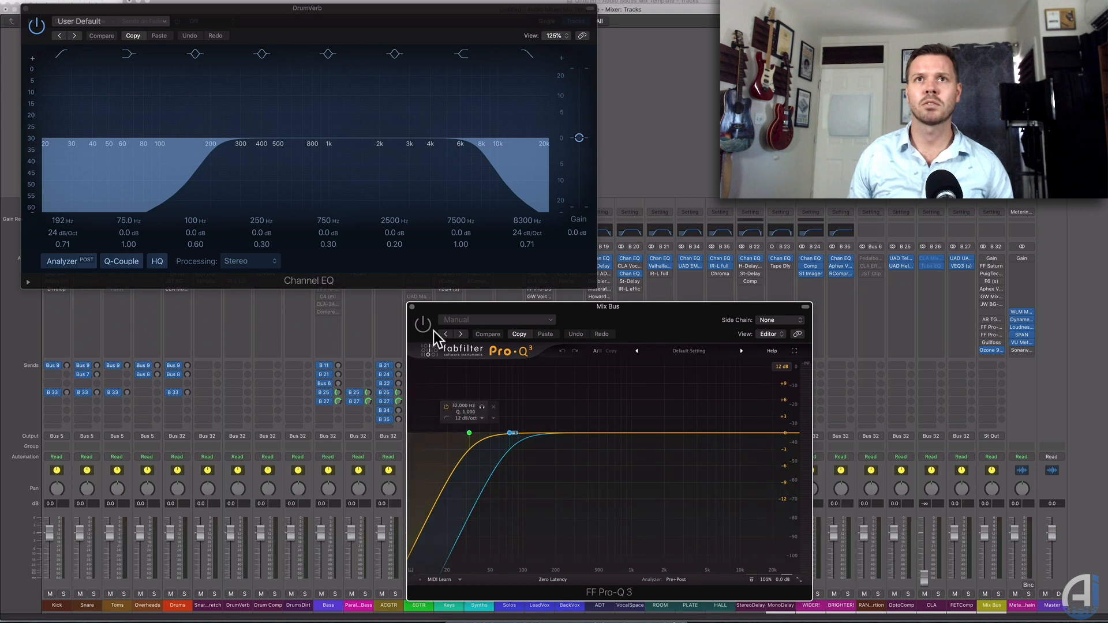
# Step: Adjust the Pro-Q 3 low-cut band and raise a broad midrange bell near 800 Hz by about 5.6 dB
pyautogui.click(469, 432)
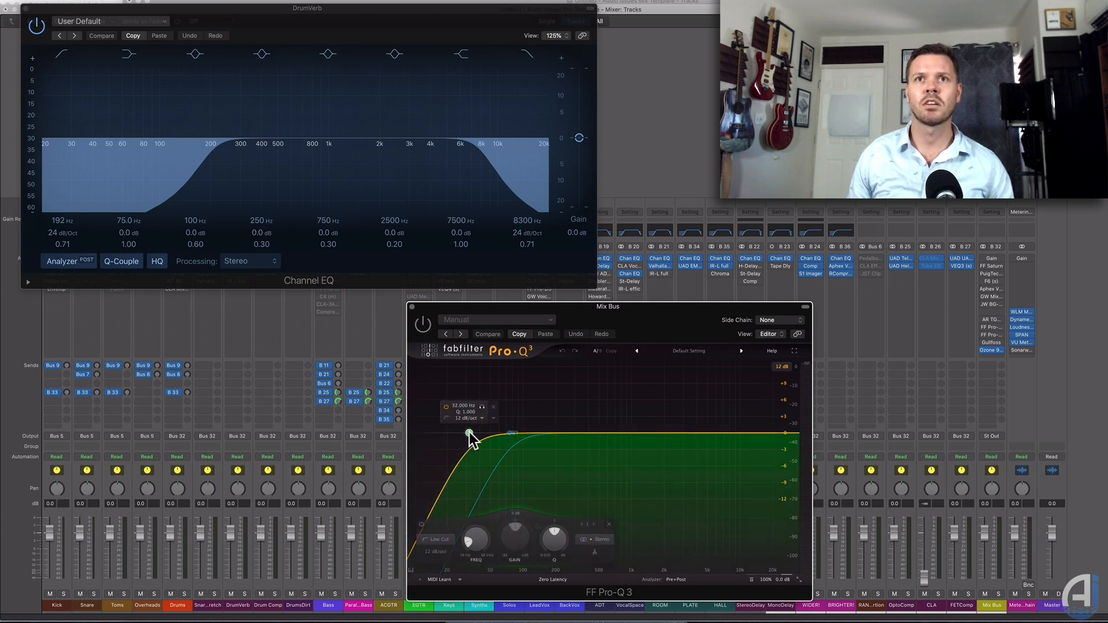
pyautogui.moveTo(470, 433); pyautogui.dragTo(565, 433)
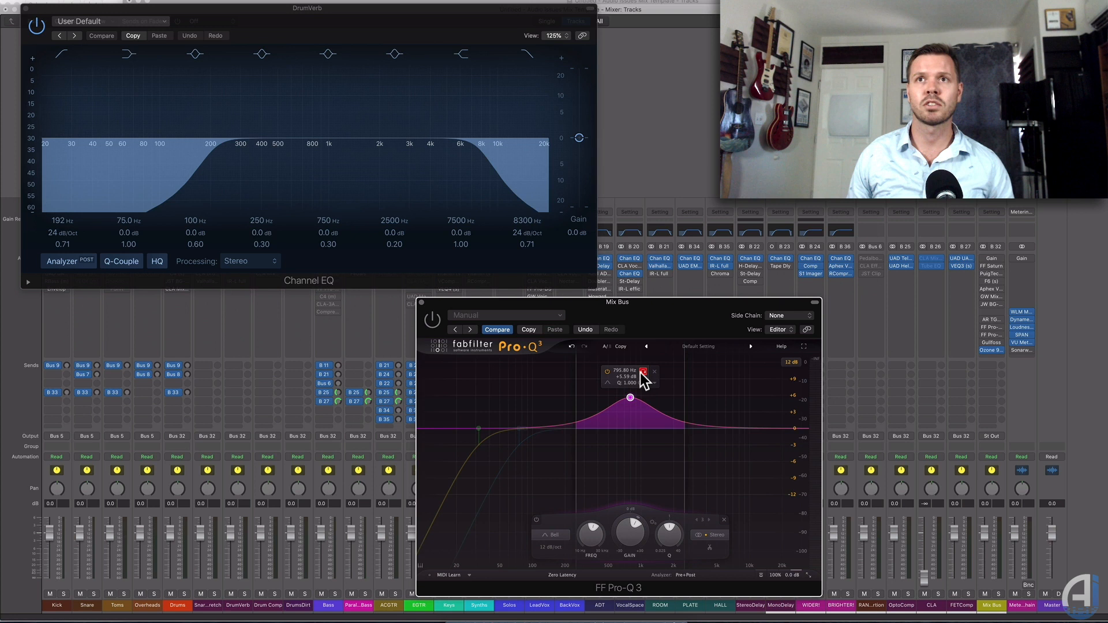
pyautogui.moveTo(630, 398); pyautogui.dragTo(595, 397)
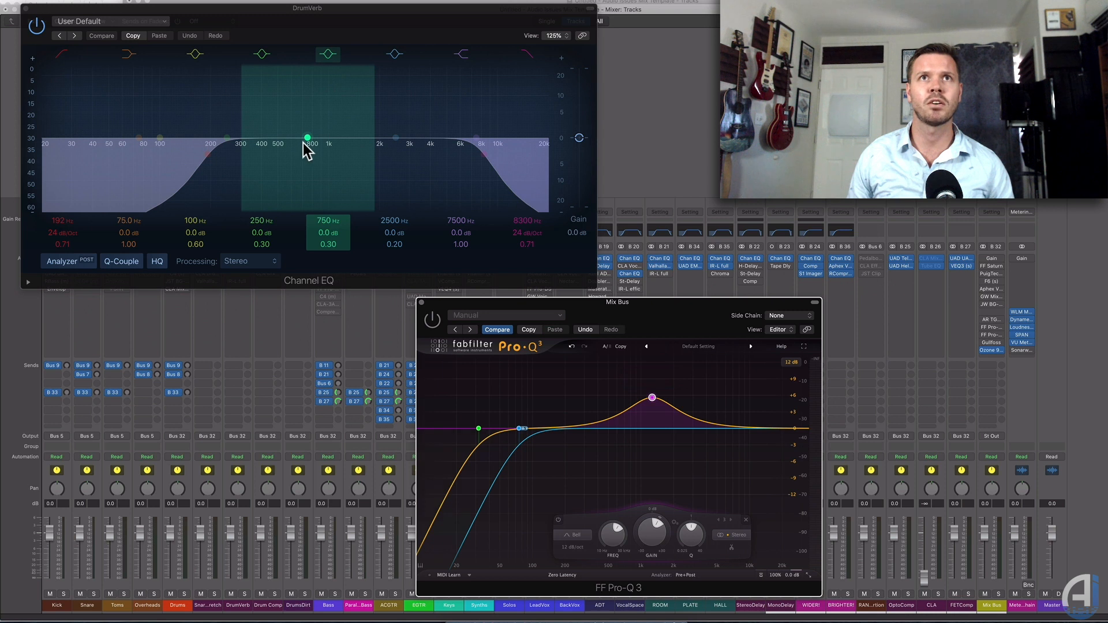
# Step: Trial a boost on the Channel EQ's 750 Hz band, then reset it to 0 dB at Q 0.60
pyautogui.moveTo(307, 136); pyautogui.dragTo(313, 99)
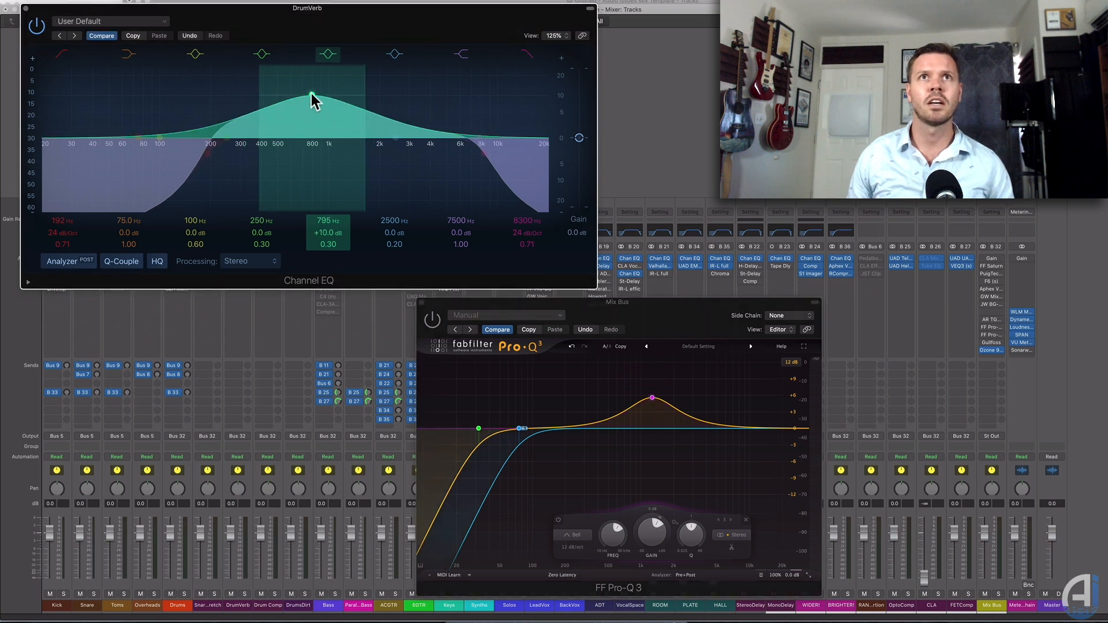
pyautogui.moveTo(314, 98); pyautogui.dragTo(311, 136)
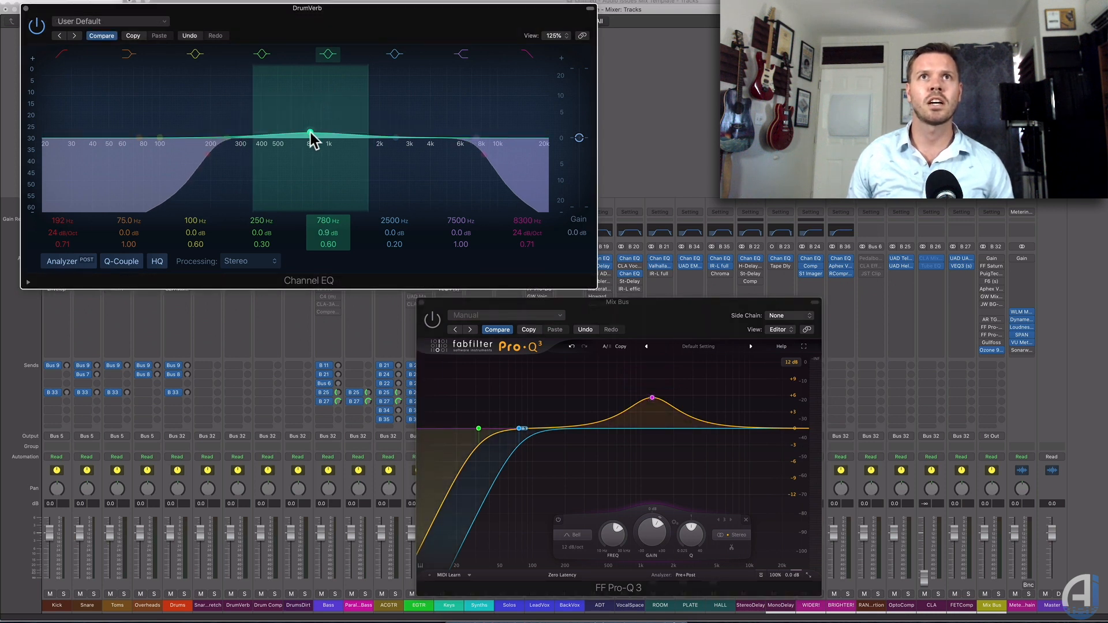
pyautogui.rightClick(311, 136)
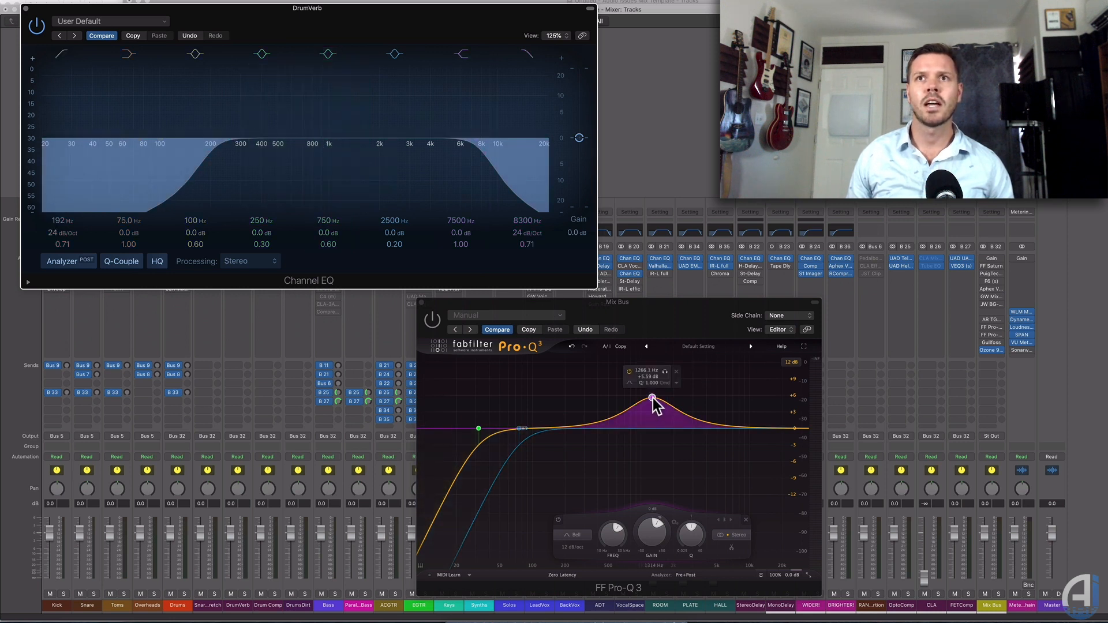
# Step: Return the Pro-Q 3 bell near 1.5 kHz to 0 dB and clear its dynamic gain range via Clear Dynamics
pyautogui.moveTo(652, 398); pyautogui.dragTo(659, 429)
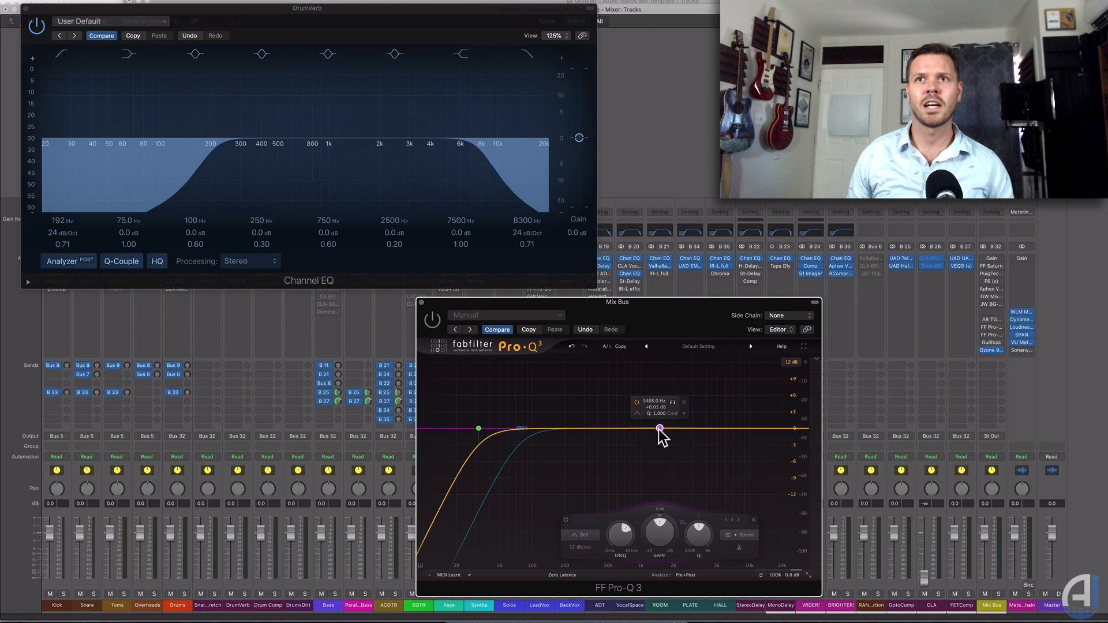
pyautogui.moveTo(659, 429); pyautogui.dragTo(659, 421)
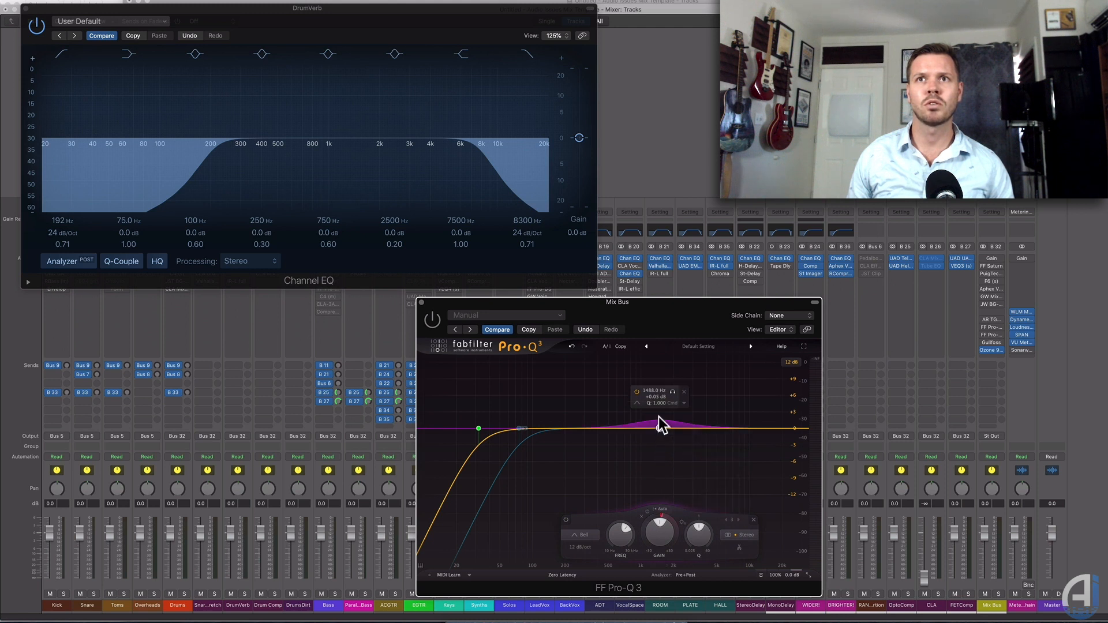
pyautogui.moveTo(661, 424); pyautogui.dragTo(658, 466)
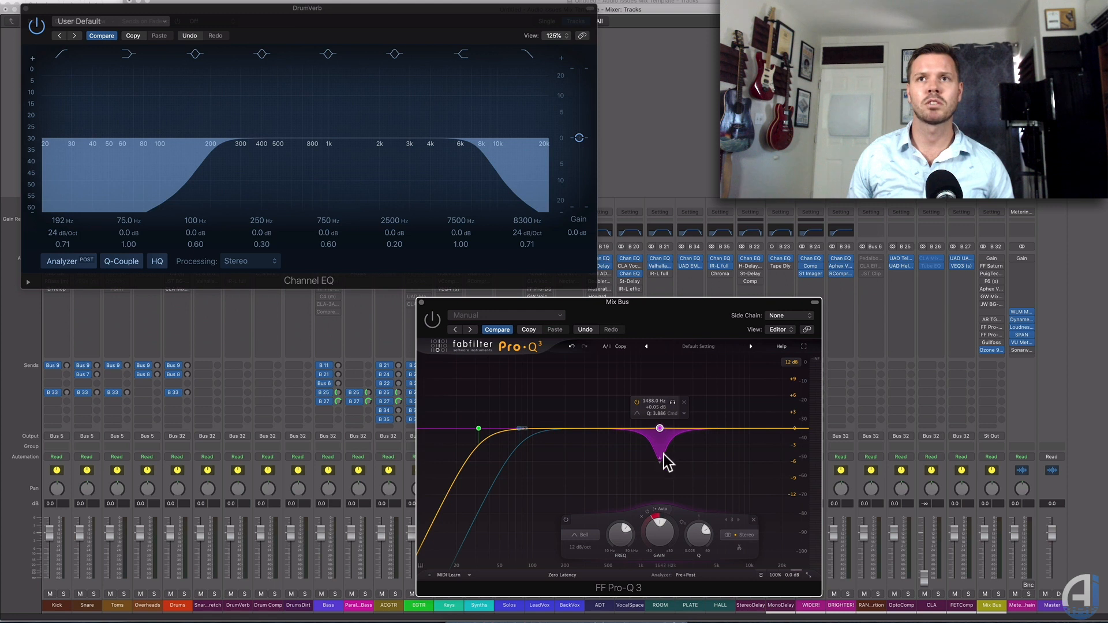
pyautogui.rightClick(658, 429)
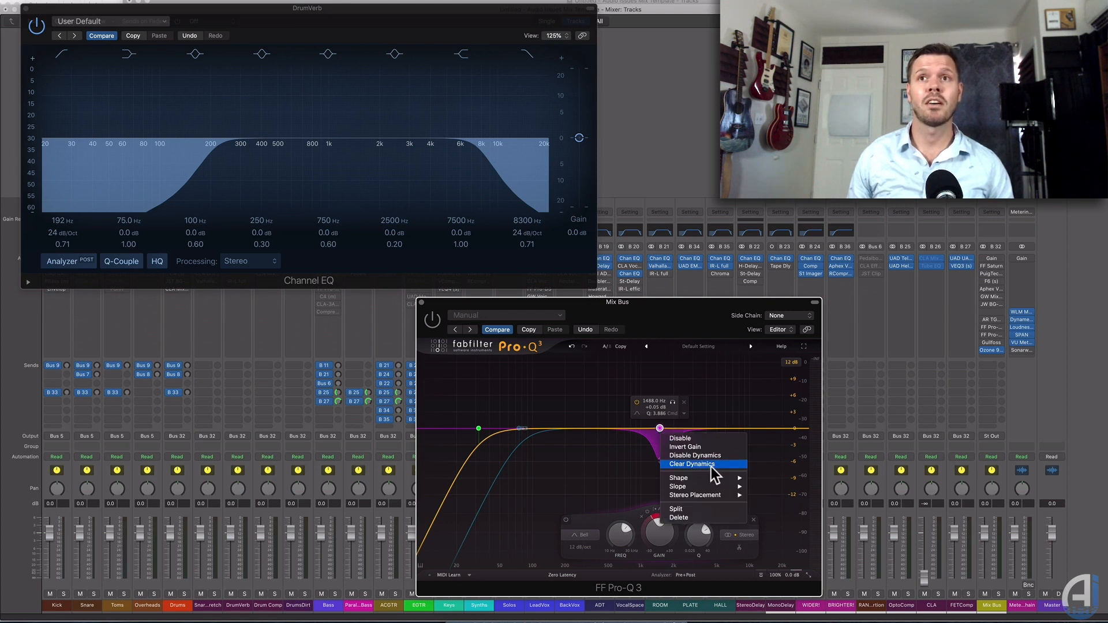
pyautogui.click(690, 464)
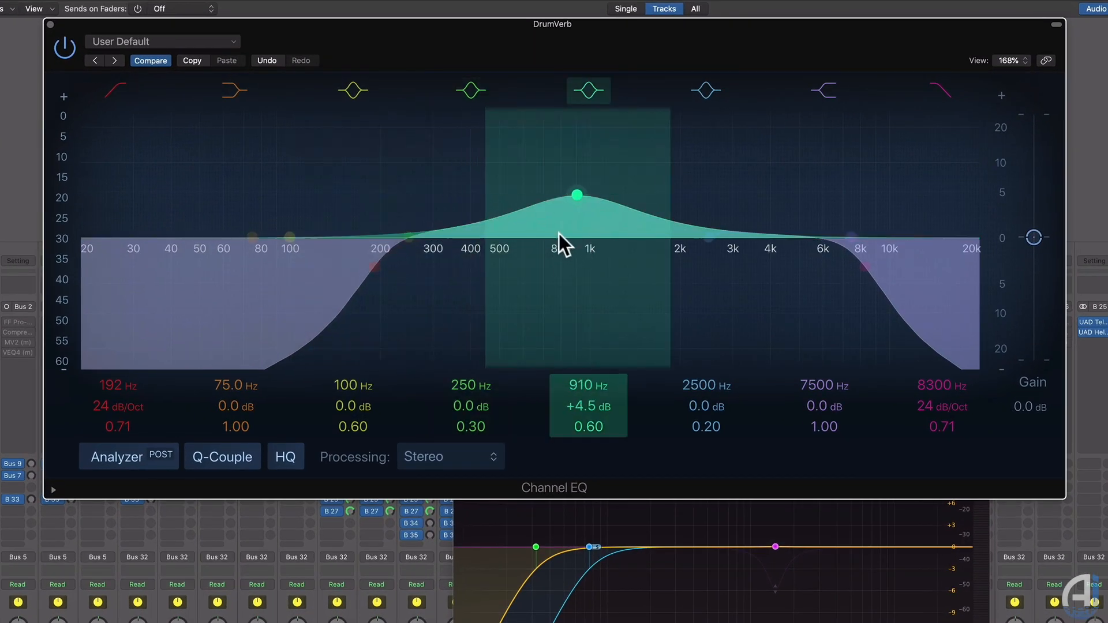
# Step: Reset band 4 flat and cut the 2.5 kHz band, settling its Q at 1.50
pyautogui.moveTo(577, 195); pyautogui.dragTo(711, 274)
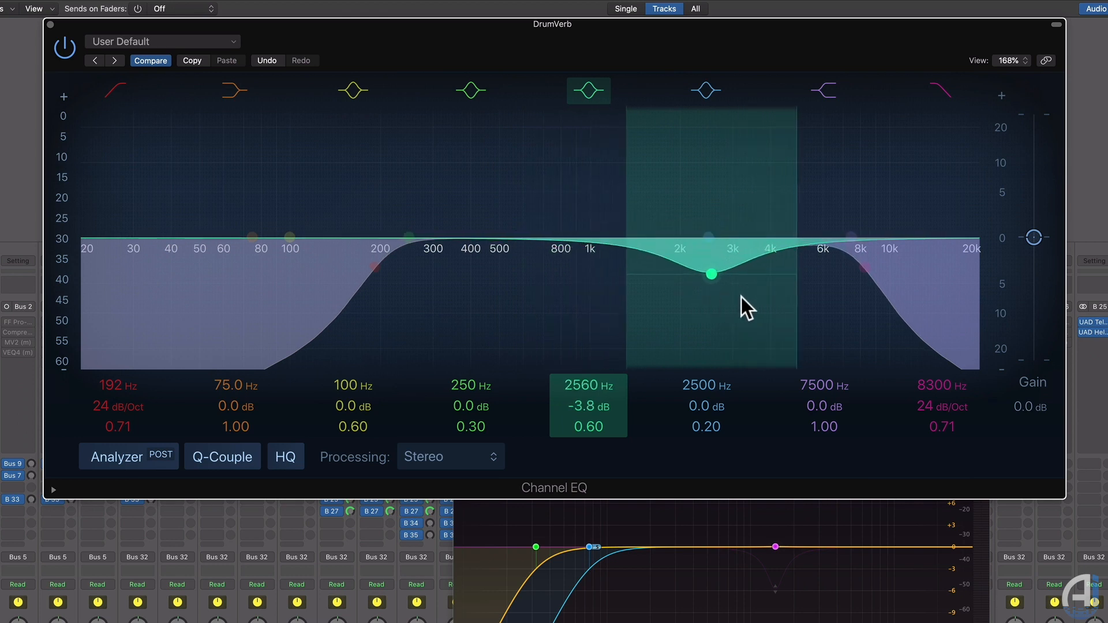
pyautogui.click(705, 91)
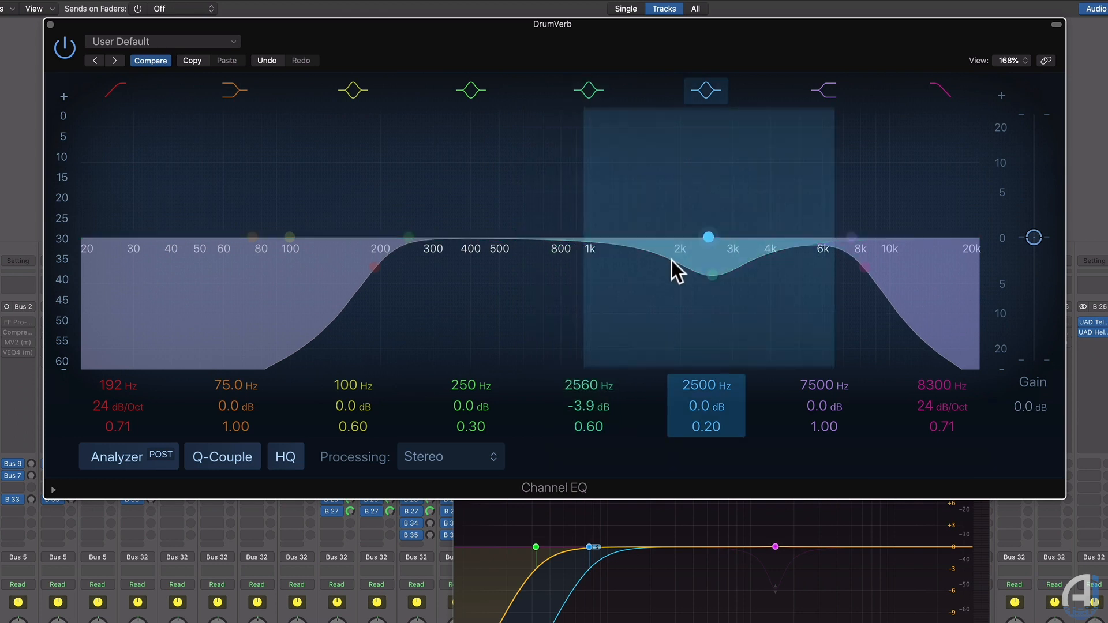
pyautogui.click(710, 274)
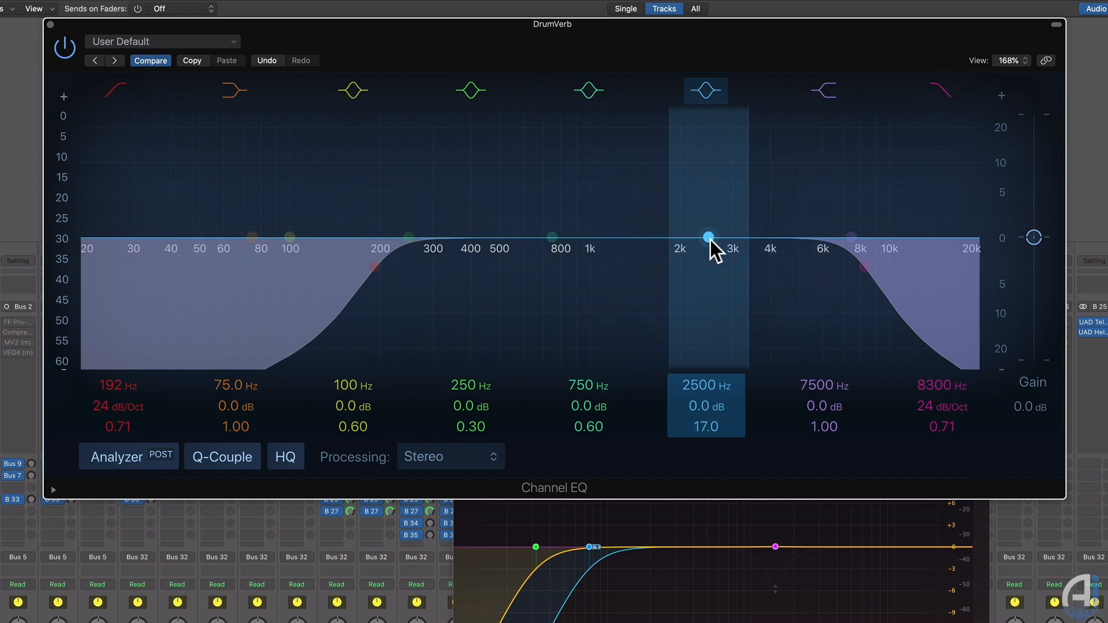
pyautogui.moveTo(709, 237); pyautogui.dragTo(708, 298)
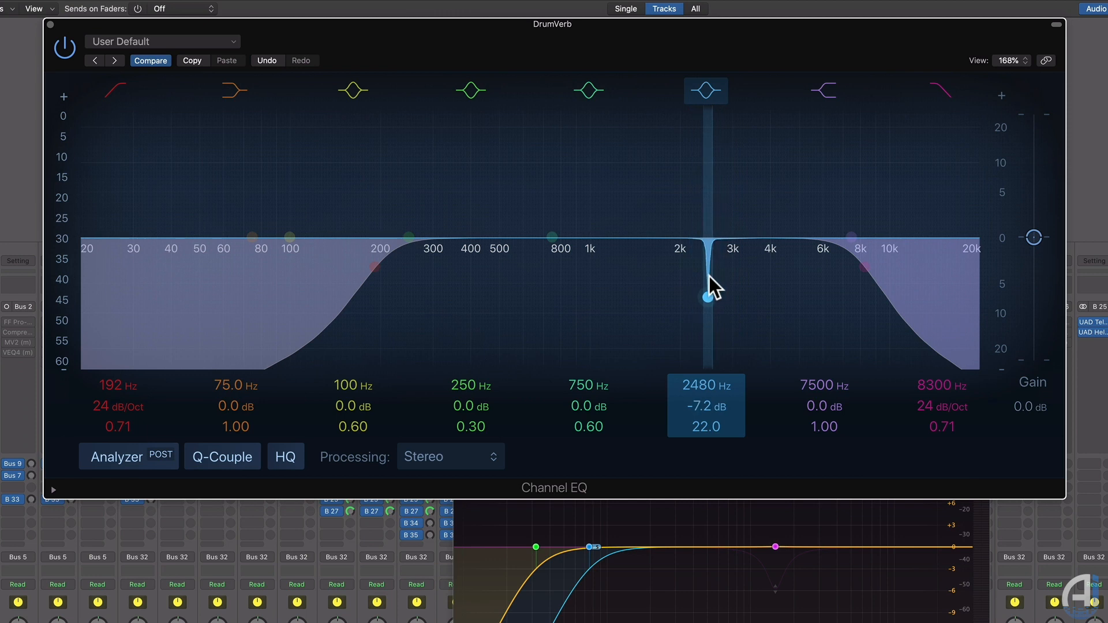
pyautogui.moveTo(708, 295); pyautogui.dragTo(707, 298)
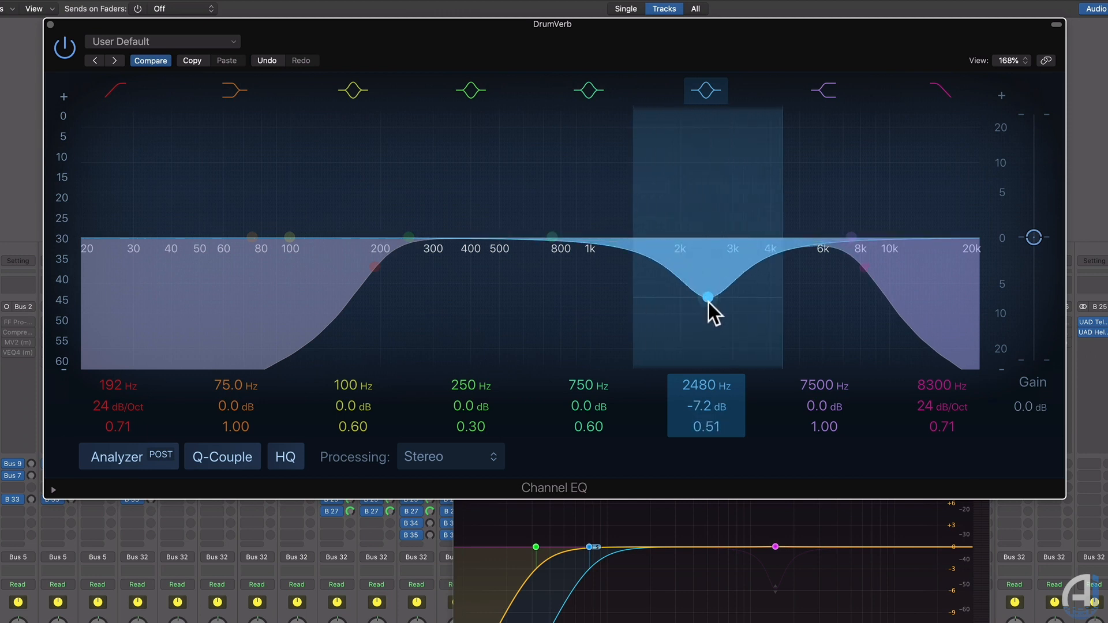
pyautogui.moveTo(709, 296); pyautogui.dragTo(709, 314)
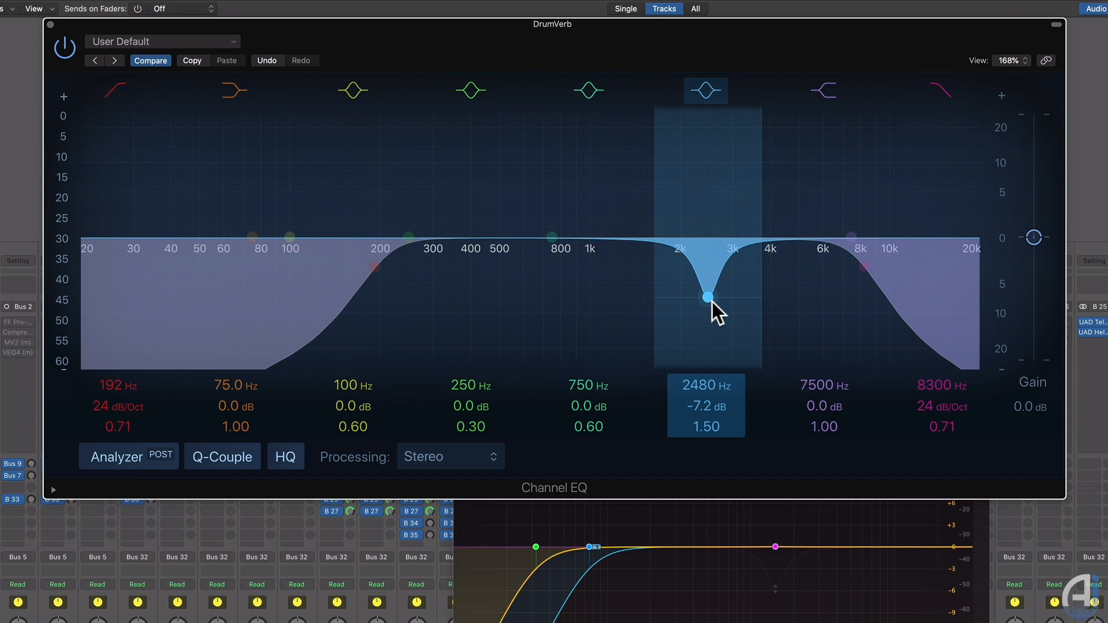
# Step: Turn the cut into a boost of about 7 dB and shift it up near 2.8 kHz
pyautogui.moveTo(708, 296); pyautogui.dragTo(705, 162)
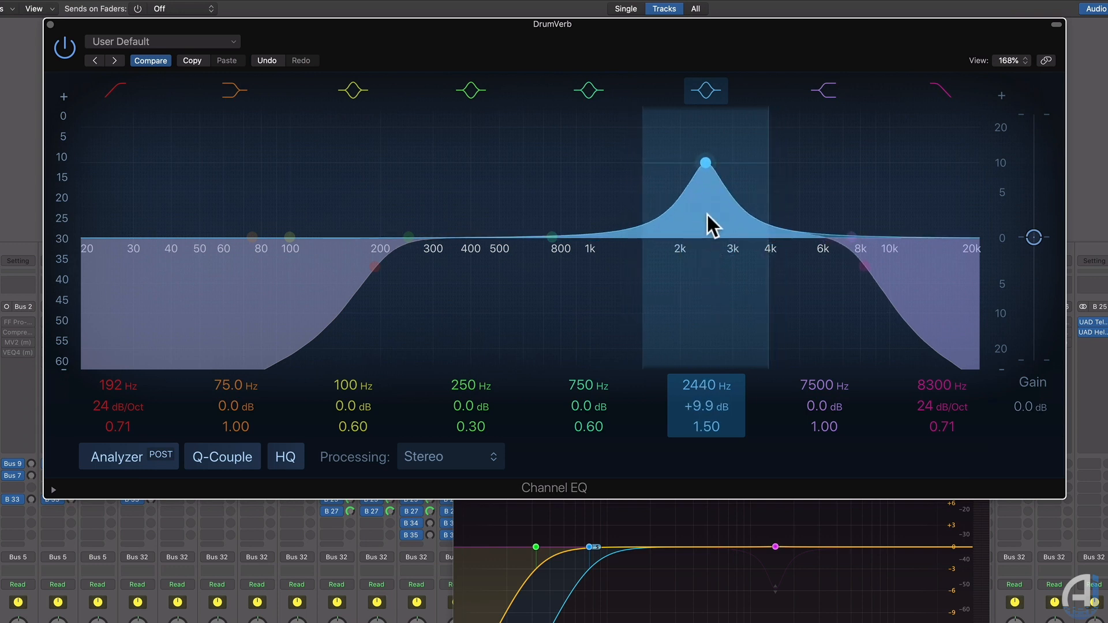
pyautogui.moveTo(709, 186)
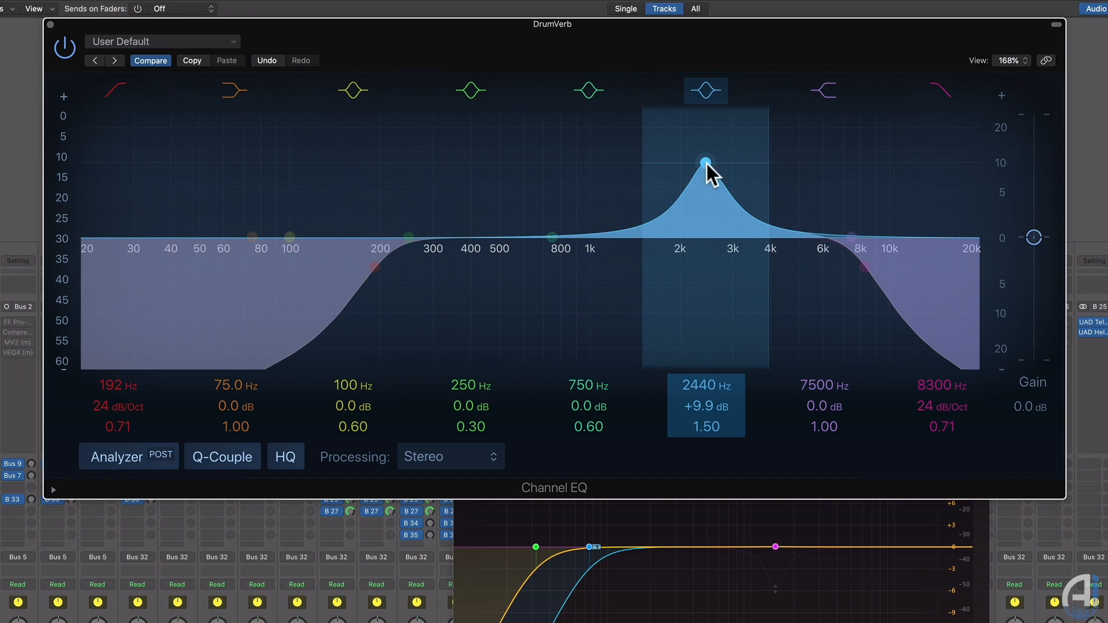
pyautogui.moveTo(705, 160); pyautogui.dragTo(714, 191)
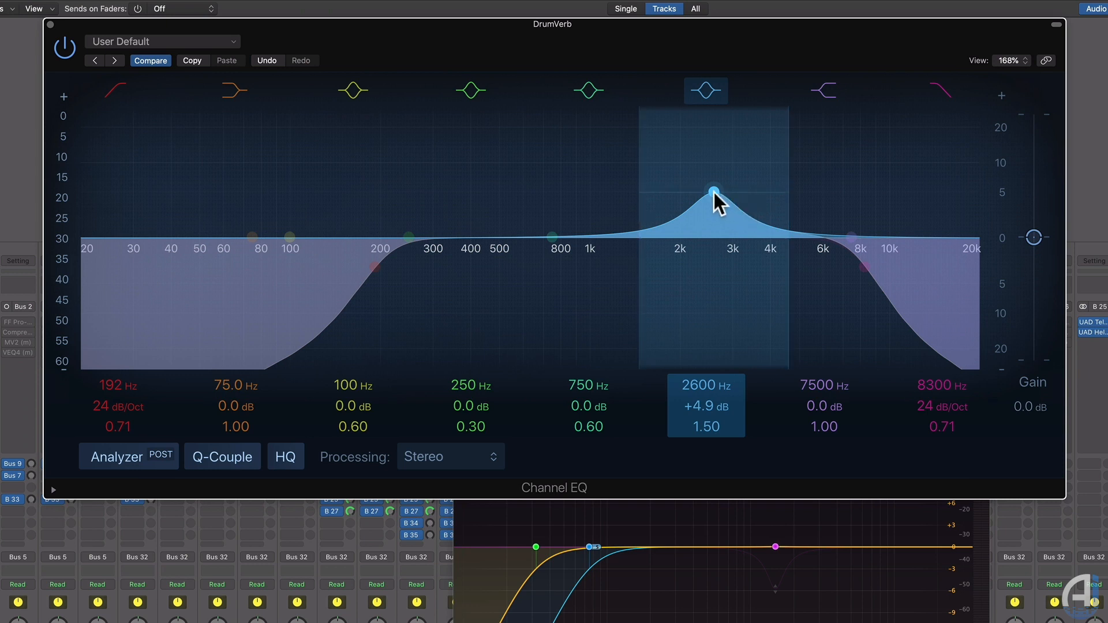
pyautogui.moveTo(713, 190); pyautogui.dragTo(721, 176)
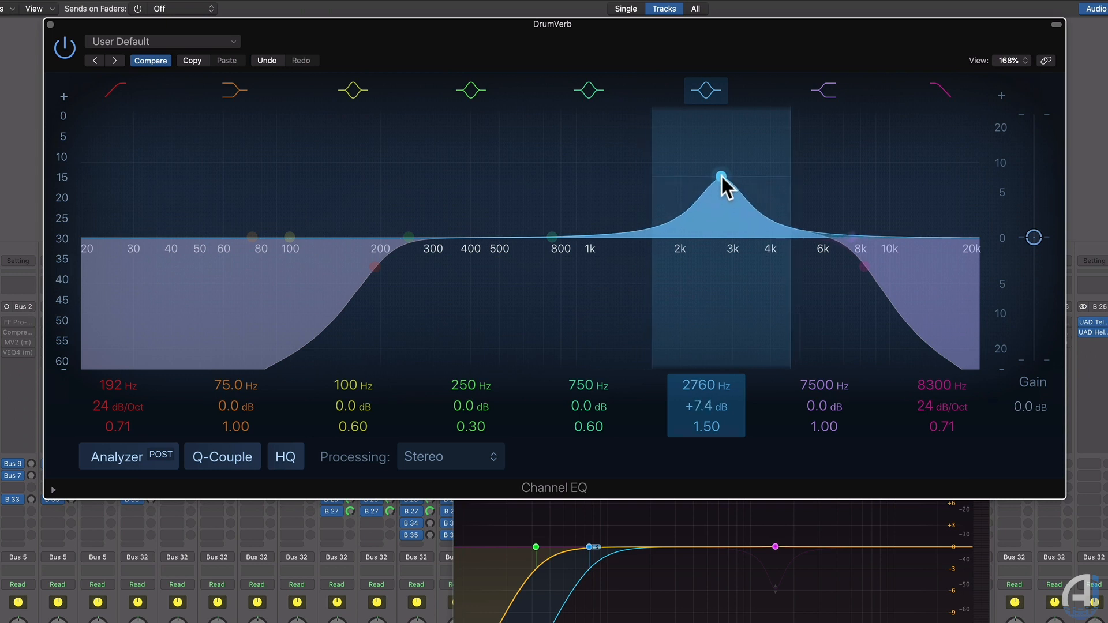
pyautogui.moveTo(721, 178); pyautogui.dragTo(717, 189)
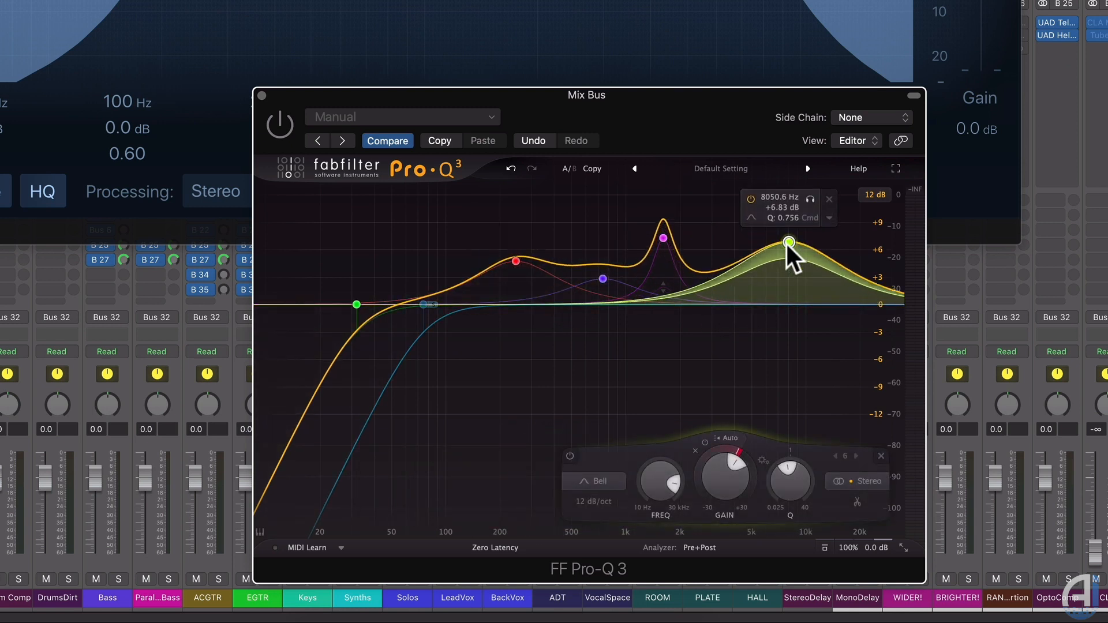
# Step: Drop the 8 kHz bell and add a mid-only bell cutting a few dB around 2.5 kHz
pyautogui.moveTo(790, 242); pyautogui.dragTo(806, 268)
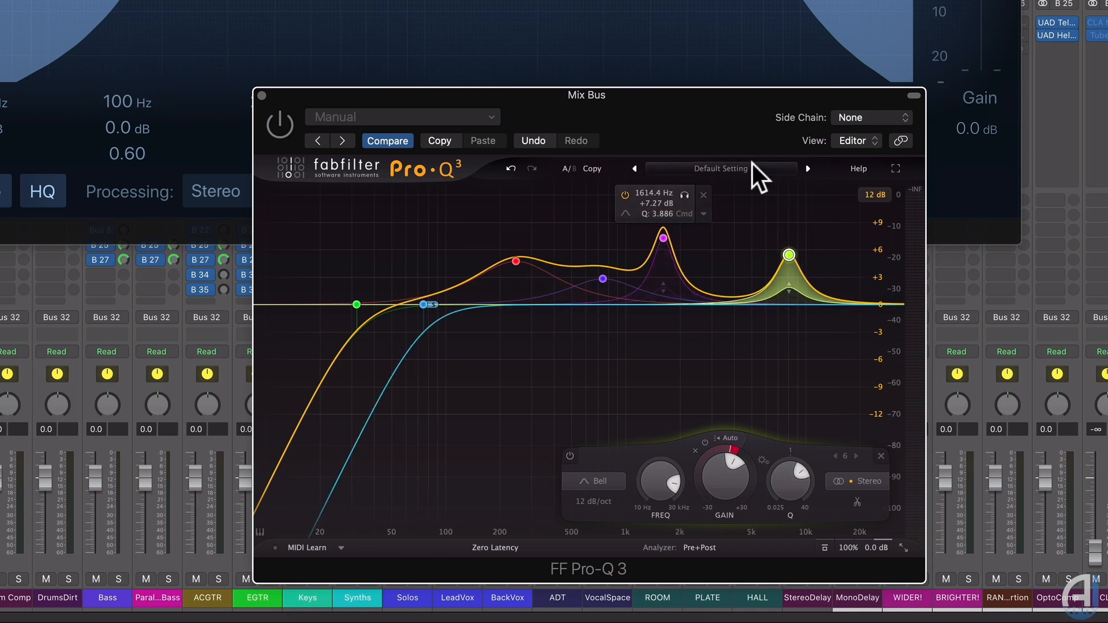
pyautogui.moveTo(754, 186)
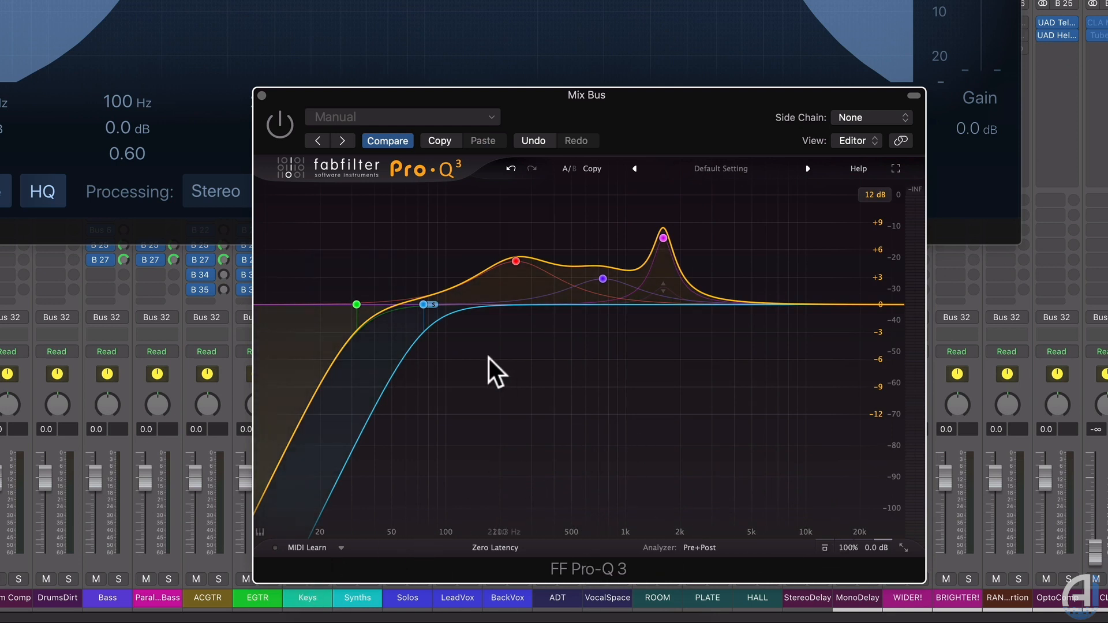
pyautogui.click(799, 305)
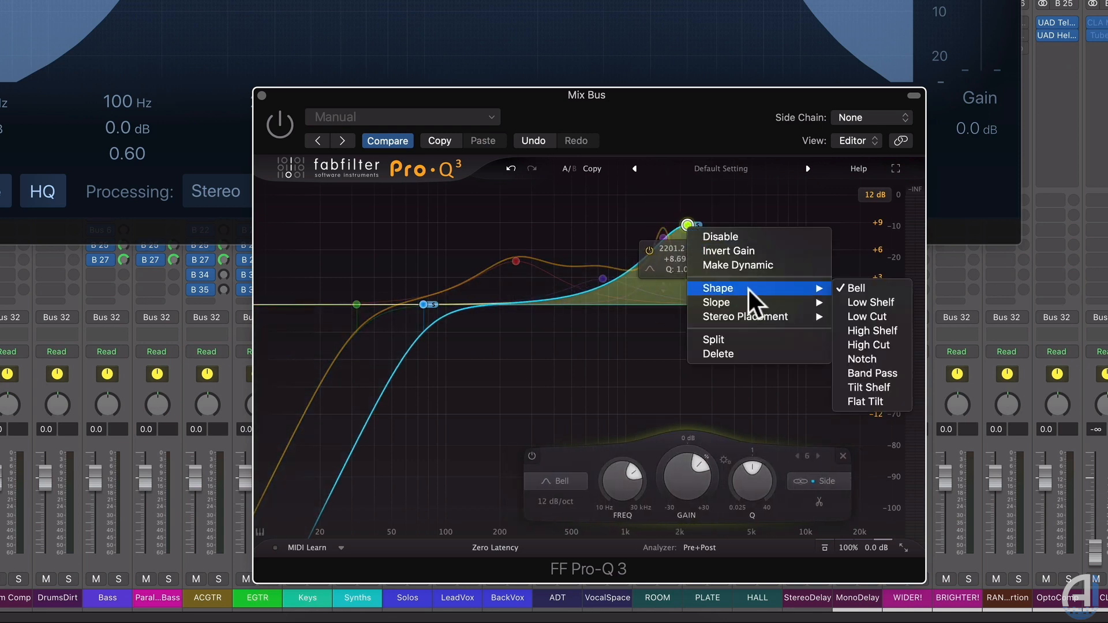
pyautogui.moveTo(743, 316)
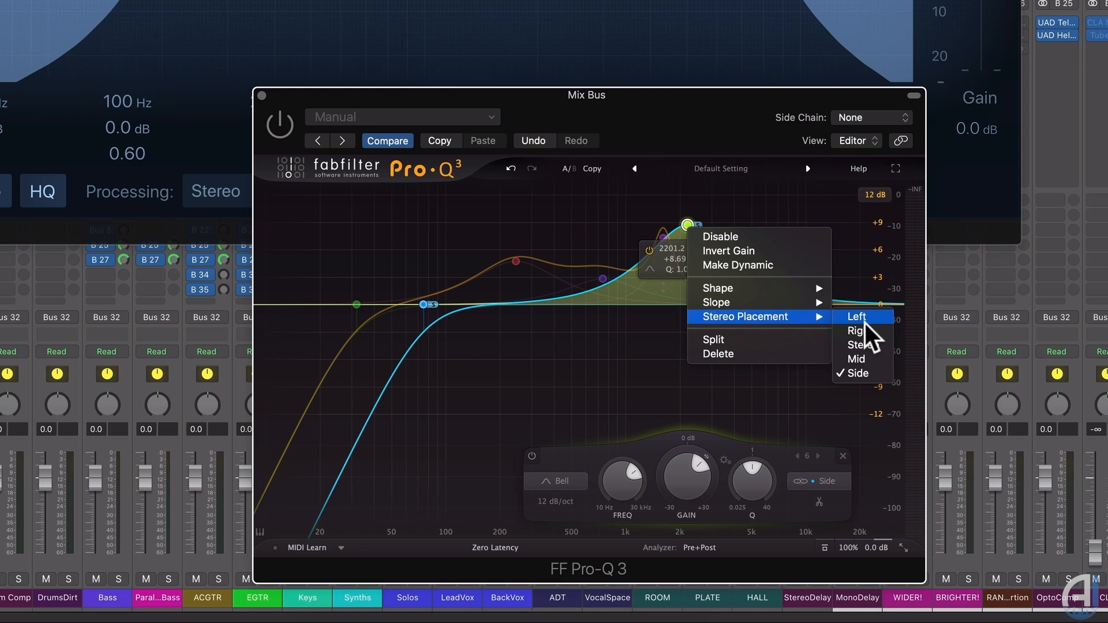
pyautogui.click(855, 359)
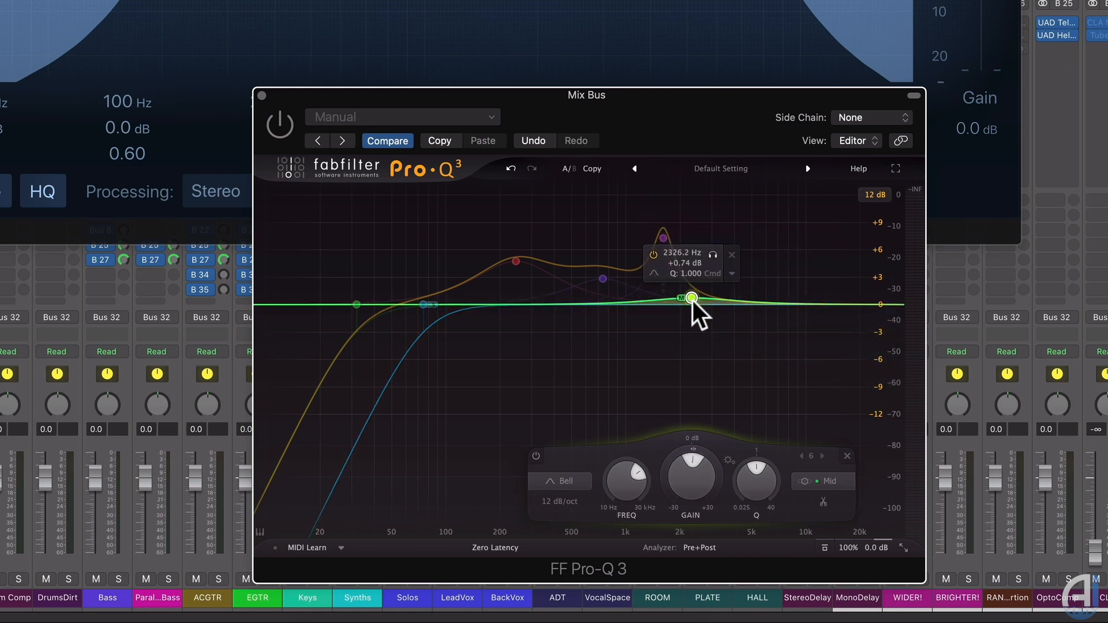
pyautogui.moveTo(690, 297); pyautogui.dragTo(706, 341)
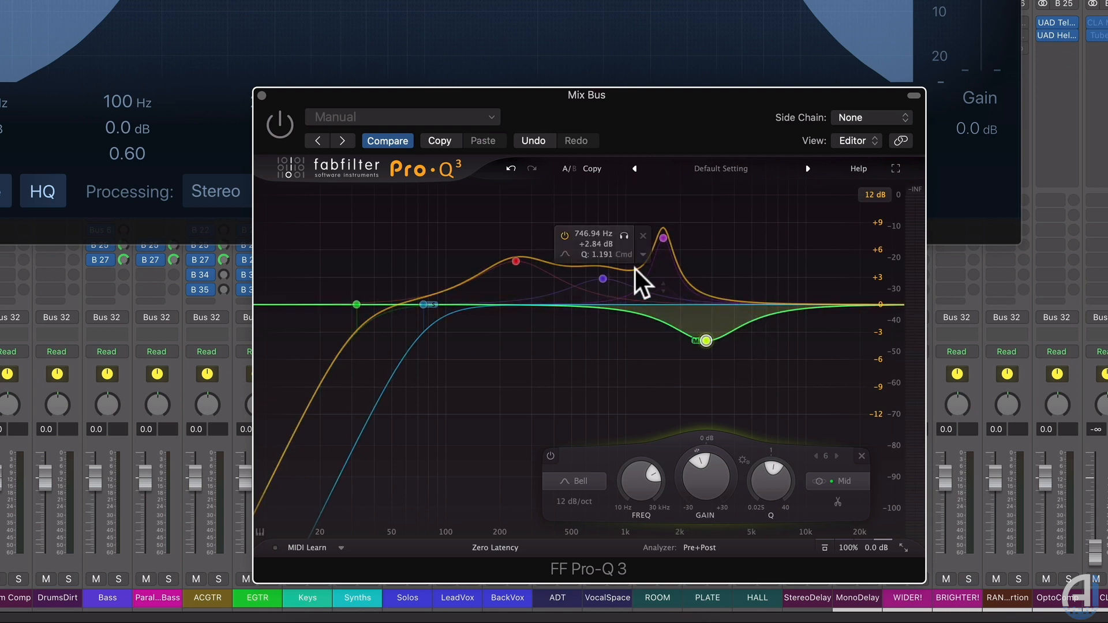
# Step: Delete the 1.6 kHz peak and add a side-only high shelf boosting about 7.5 dB near 12.4 kHz
pyautogui.rightClick(664, 237)
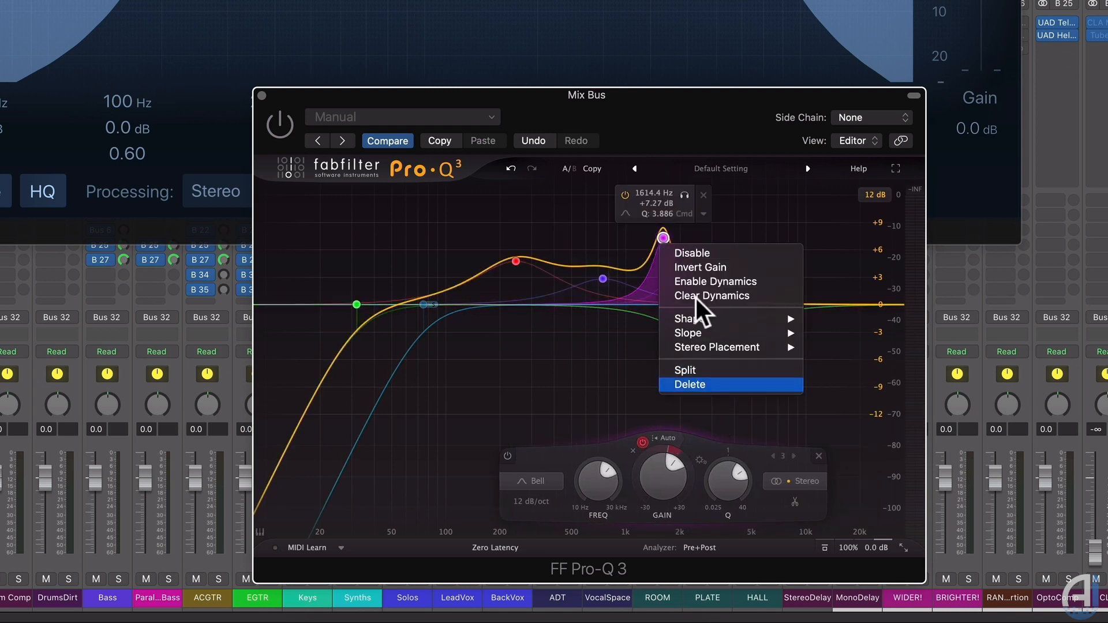
pyautogui.click(689, 384)
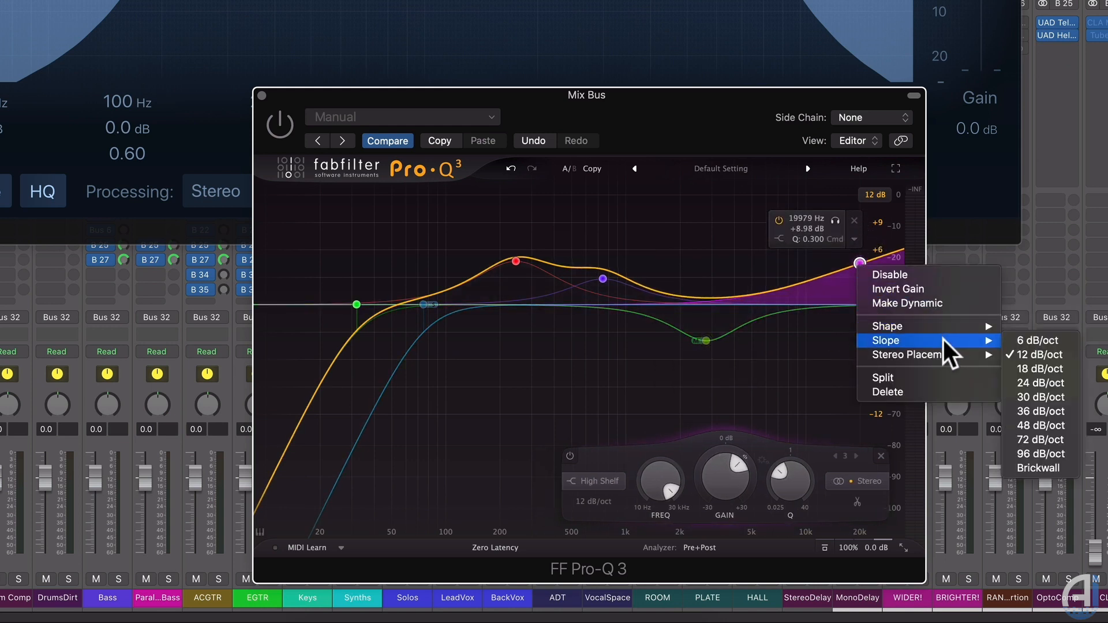
pyautogui.moveTo(904, 355)
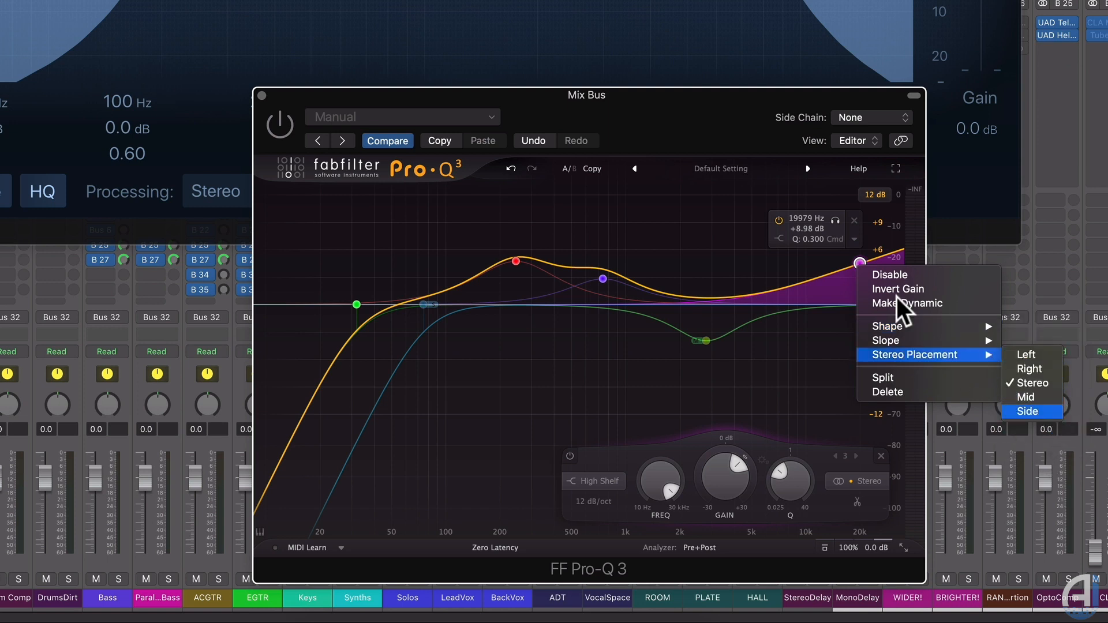
pyautogui.click(1029, 410)
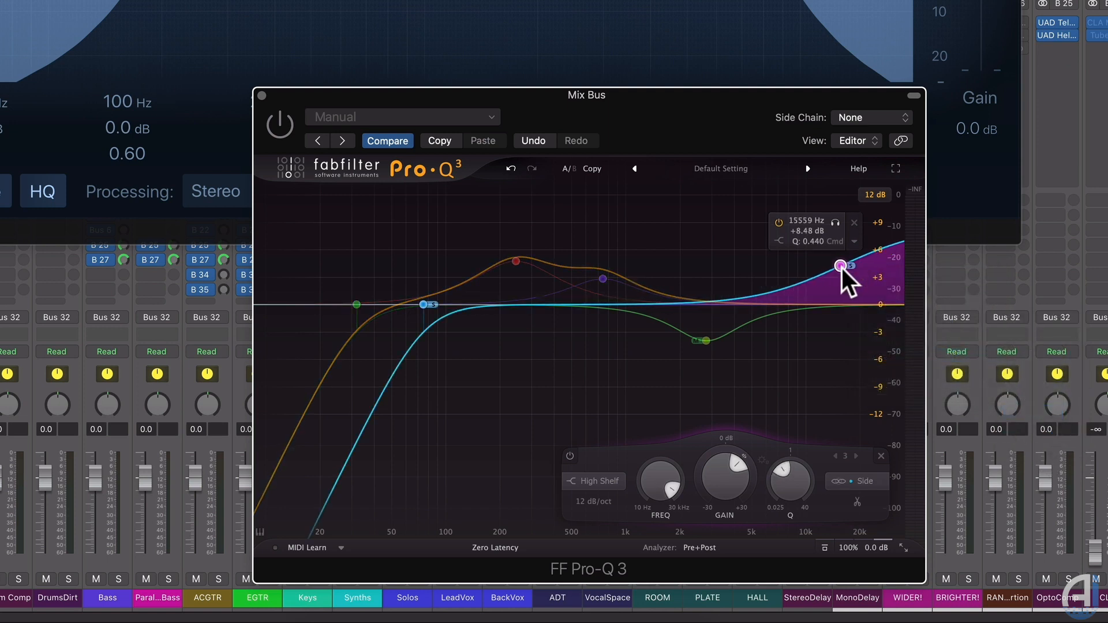
pyautogui.moveTo(840, 265); pyautogui.dragTo(822, 270)
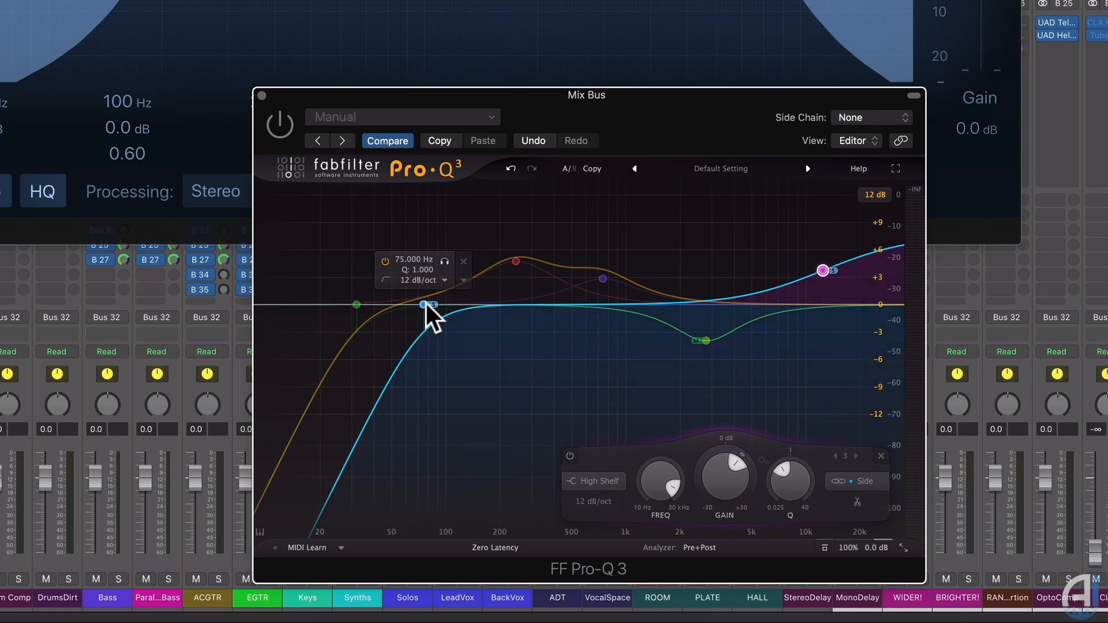
# Step: Change an option on the low-mid bell band from its context menu
pyautogui.rightClick(515, 261)
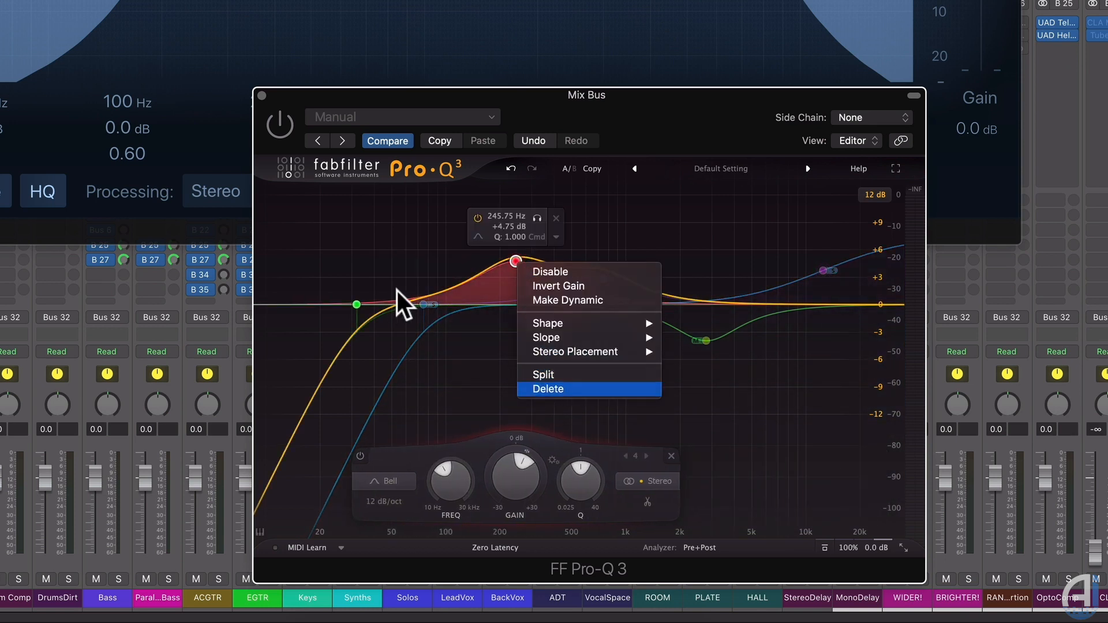
pyautogui.click(547, 388)
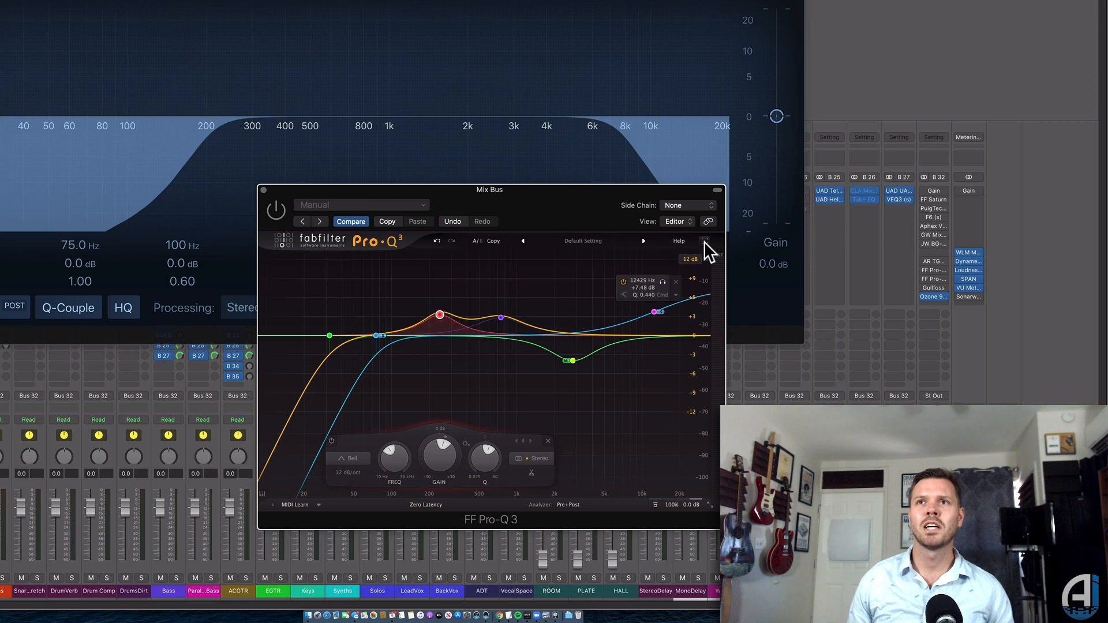
# Step: Select the 240 Hz bell and reshape it into a narrower boost of about 3.5 dB at Q 2.9
pyautogui.click(705, 242)
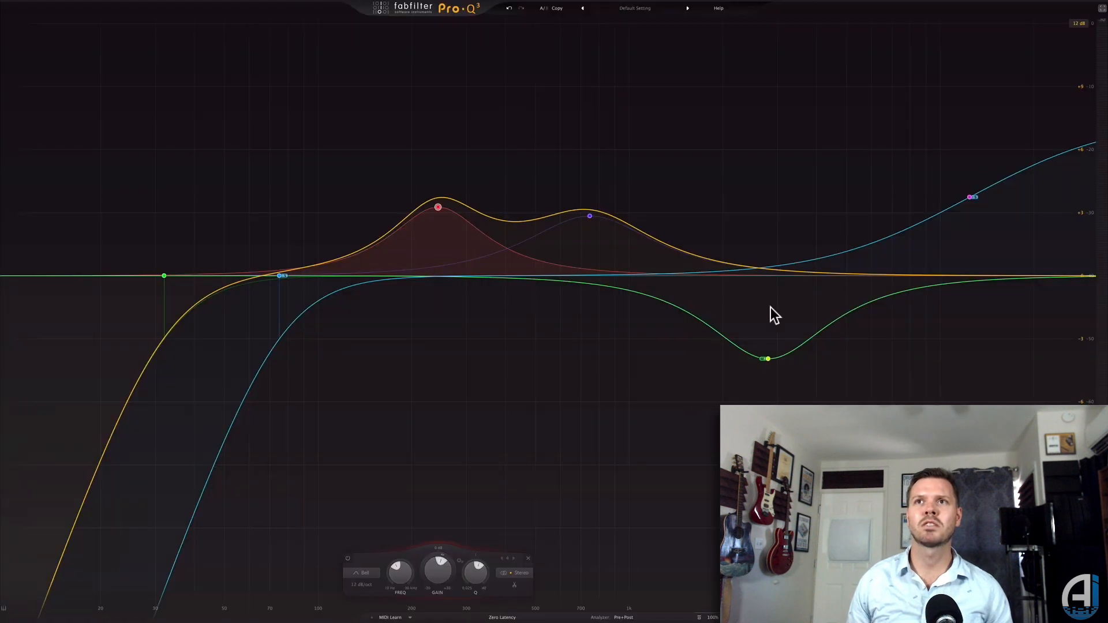
pyautogui.click(437, 207)
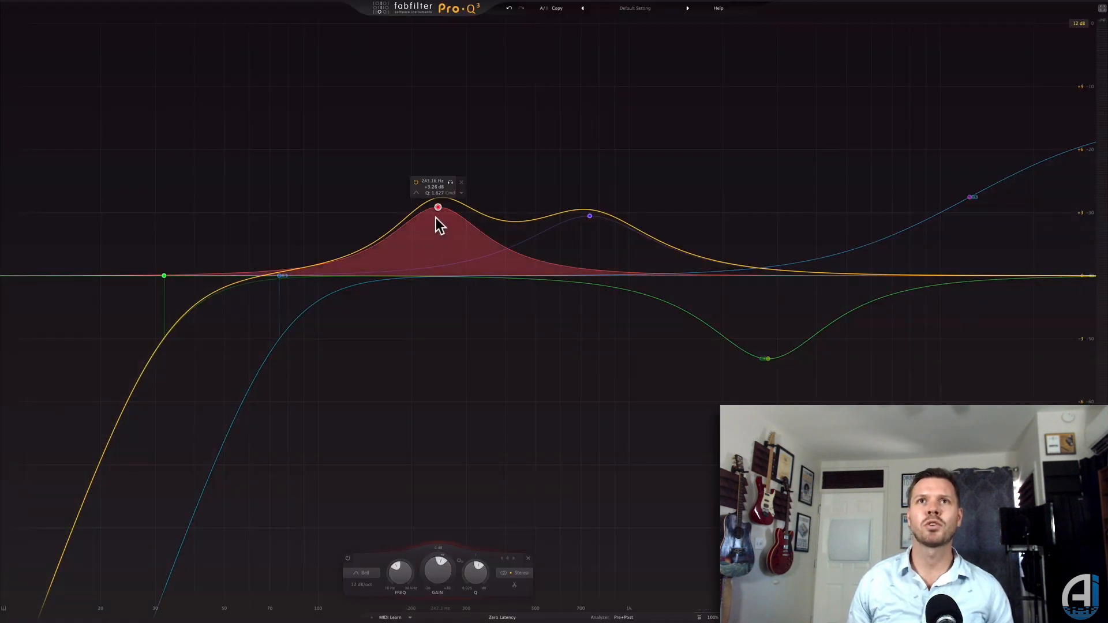
pyautogui.moveTo(437, 208); pyautogui.dragTo(437, 224)
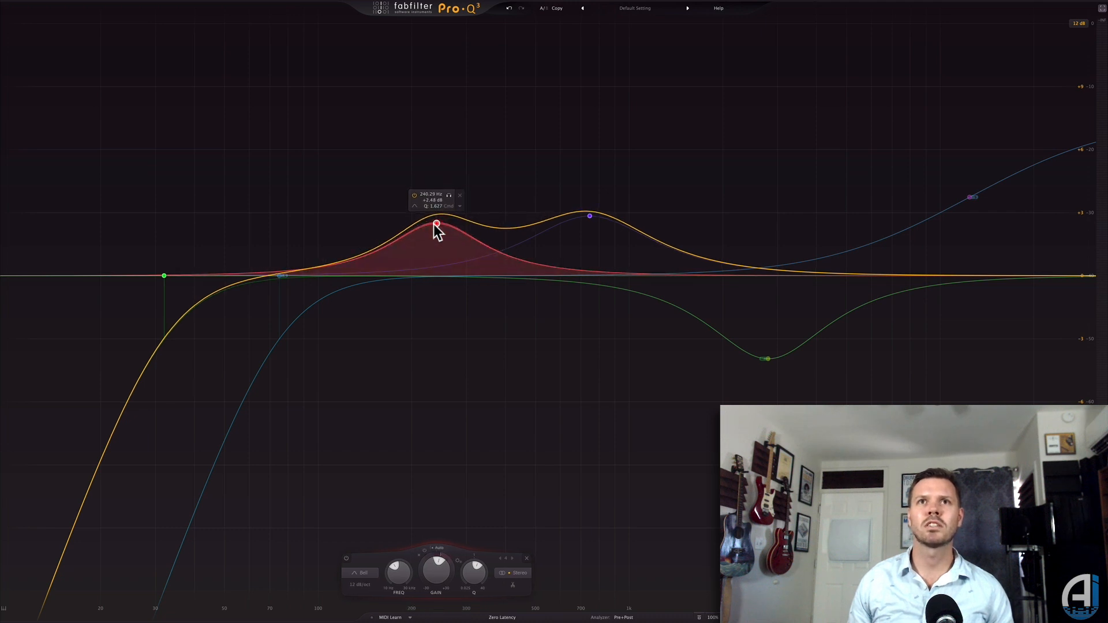
pyautogui.moveTo(436, 224); pyautogui.dragTo(436, 216)
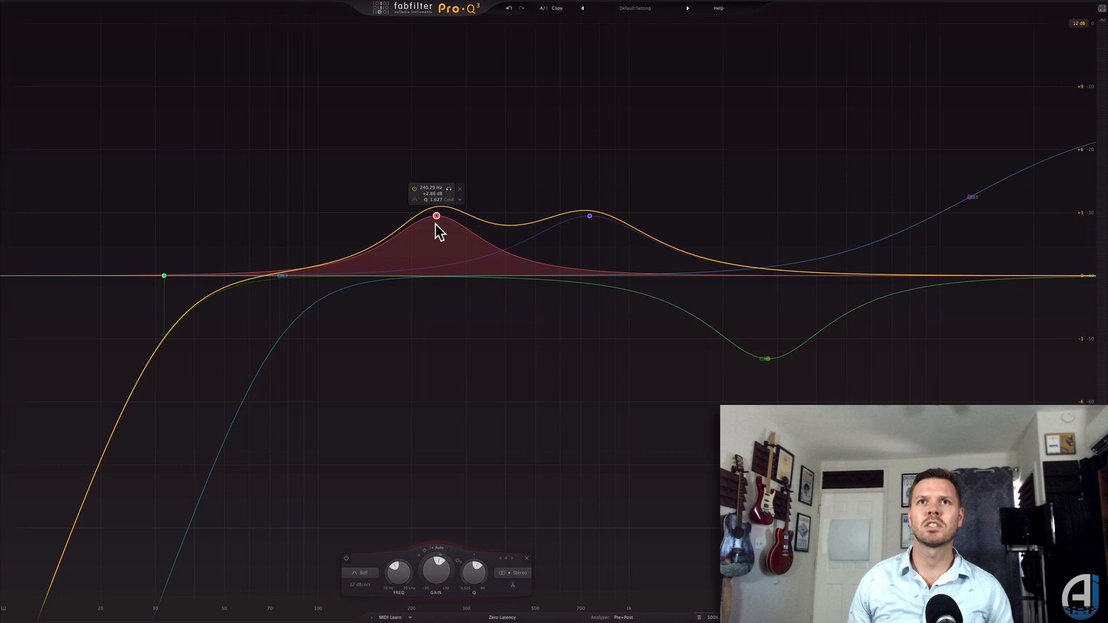
pyautogui.moveTo(436, 216); pyautogui.dragTo(436, 202)
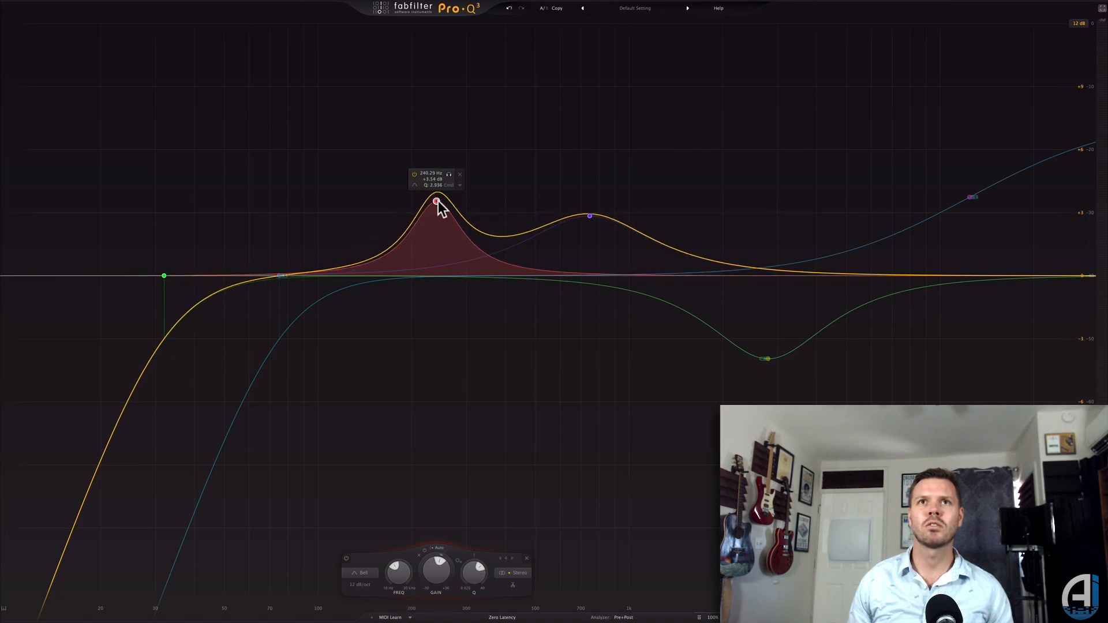
pyautogui.moveTo(435, 202); pyautogui.dragTo(433, 322)
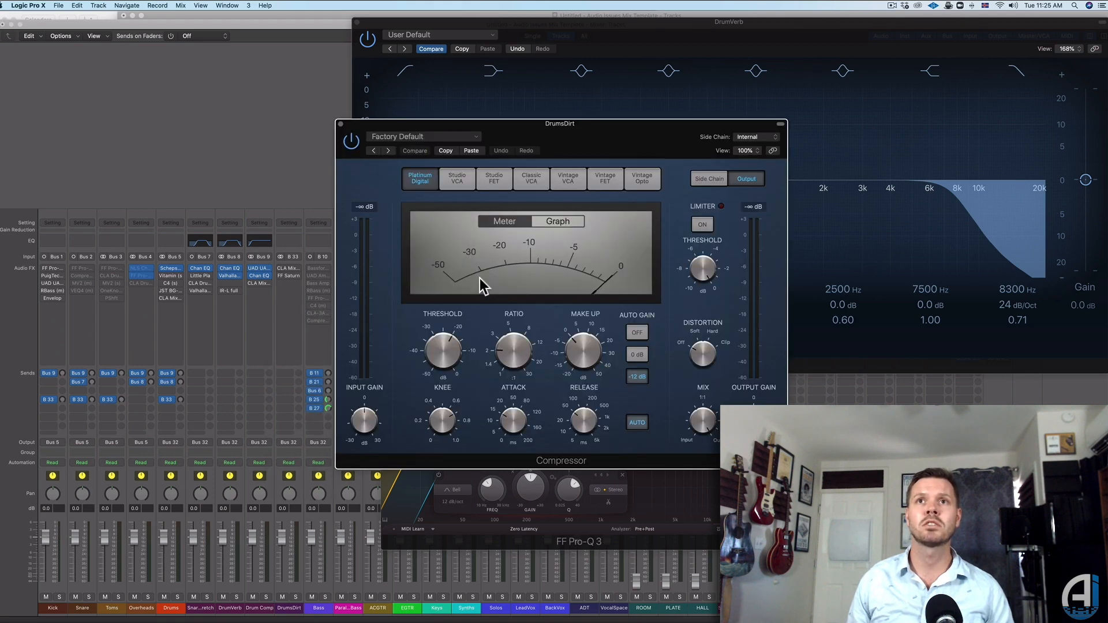
# Step: Cycle through Classic VCA, Vintage Opto, Studio FET and Studio VCA, finishing on Vintage Opto
pyautogui.click(313, 182)
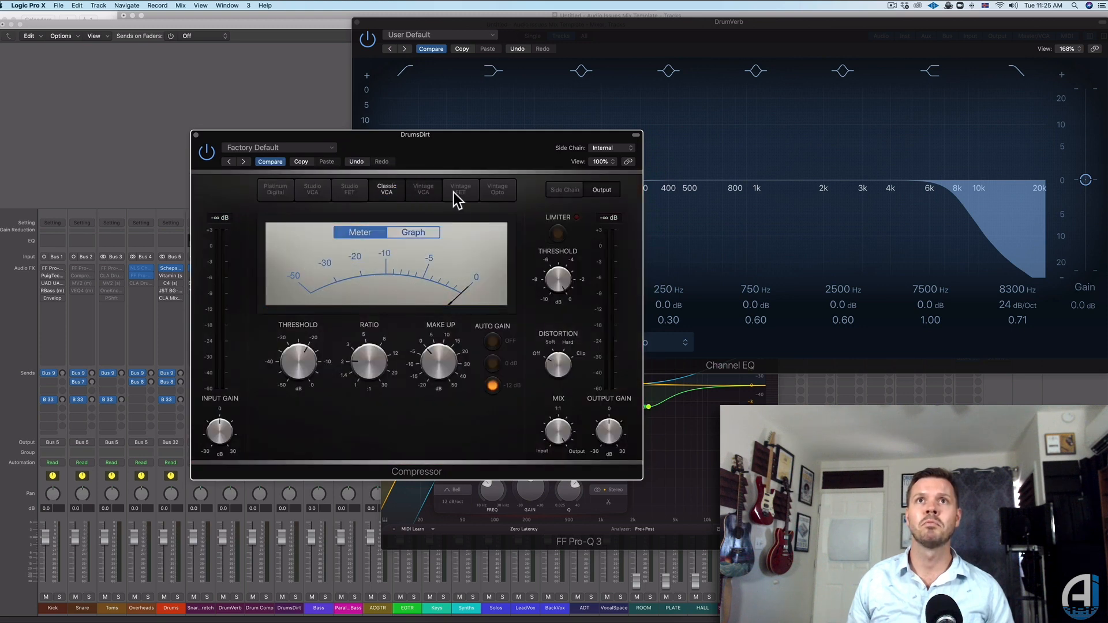
pyautogui.click(497, 189)
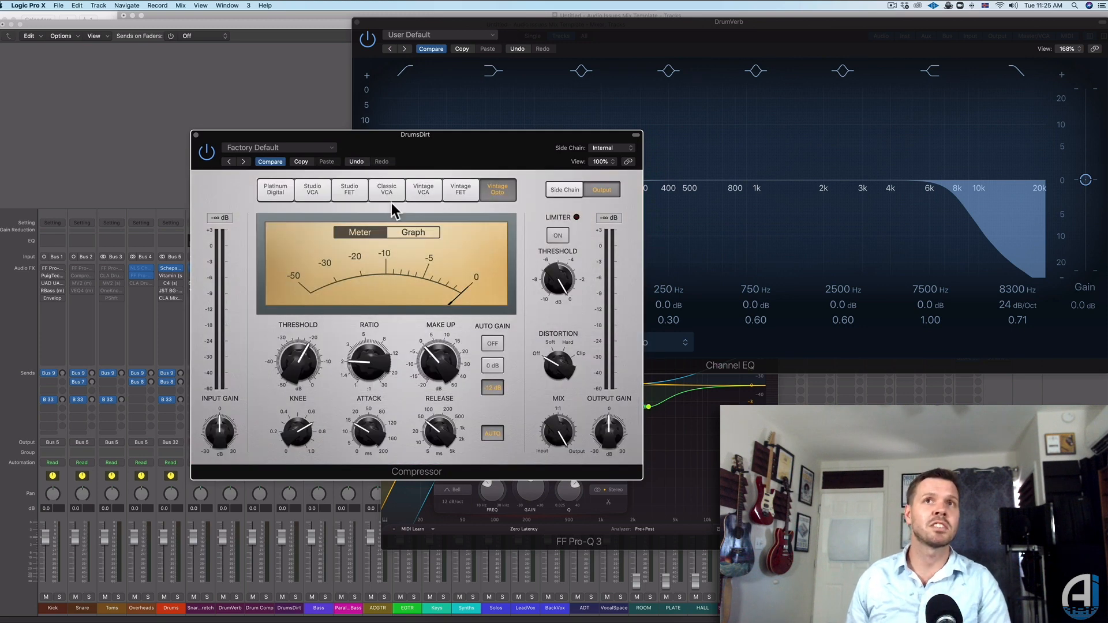
pyautogui.click(349, 190)
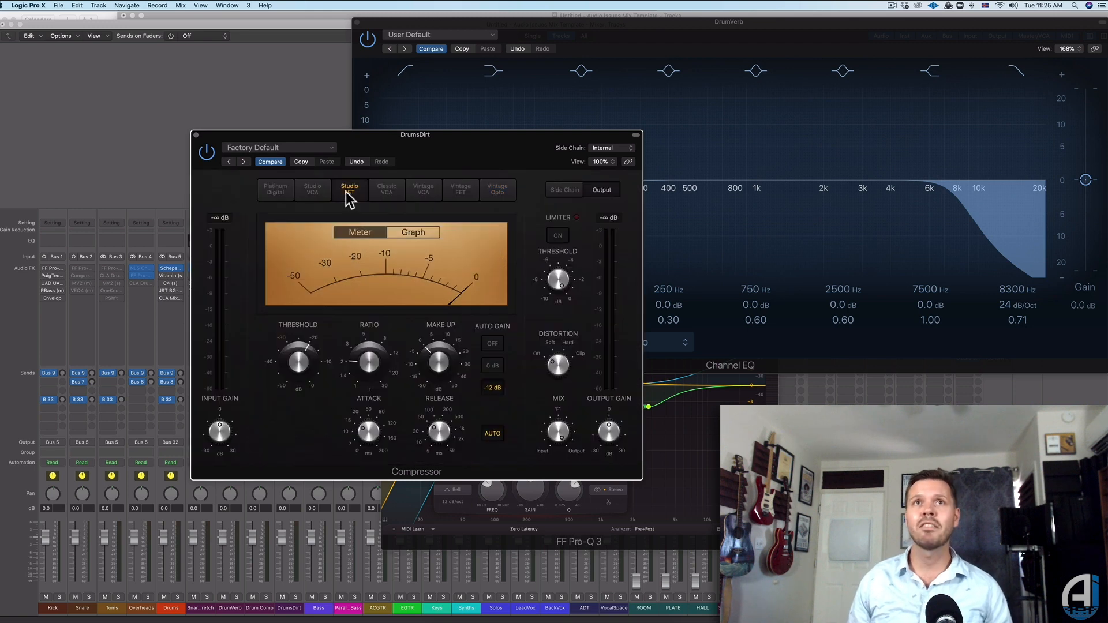
pyautogui.moveTo(366, 265)
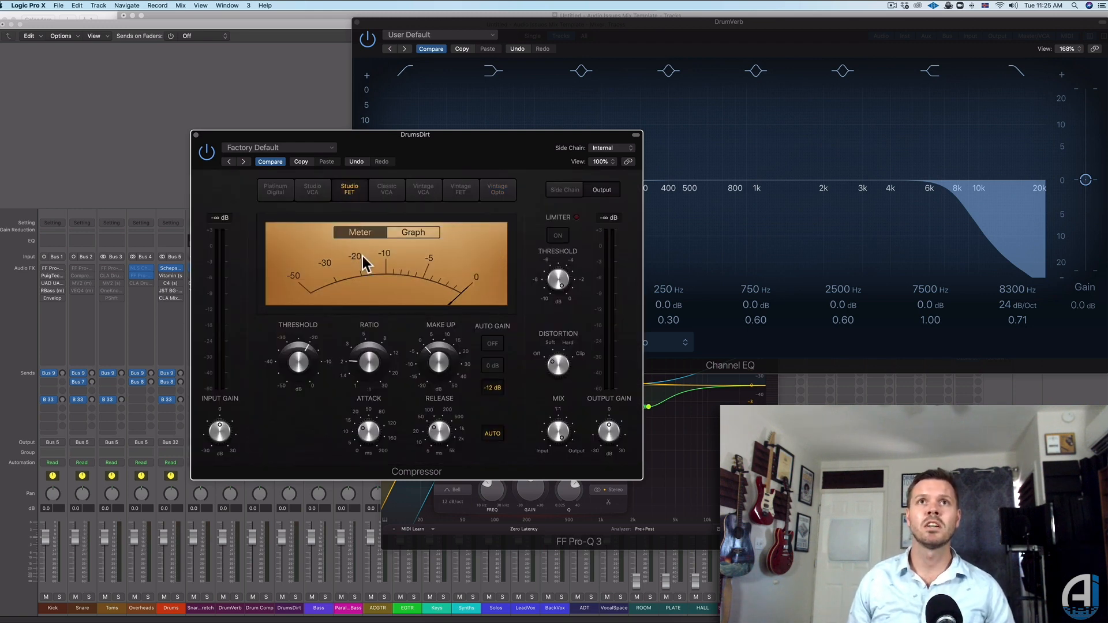
pyautogui.moveTo(318, 202)
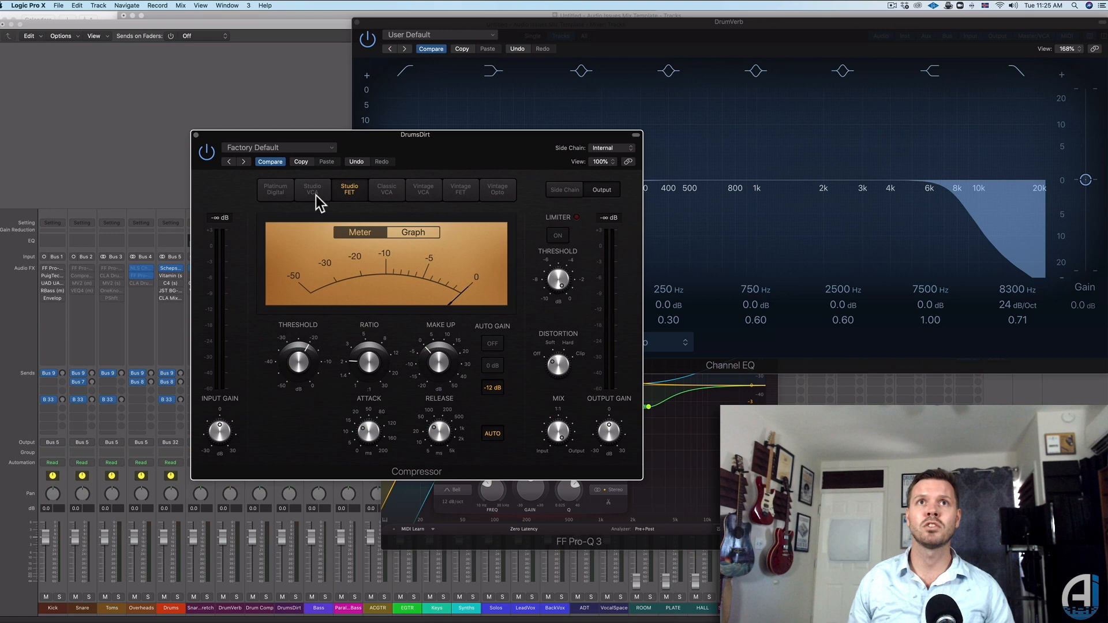
pyautogui.click(312, 189)
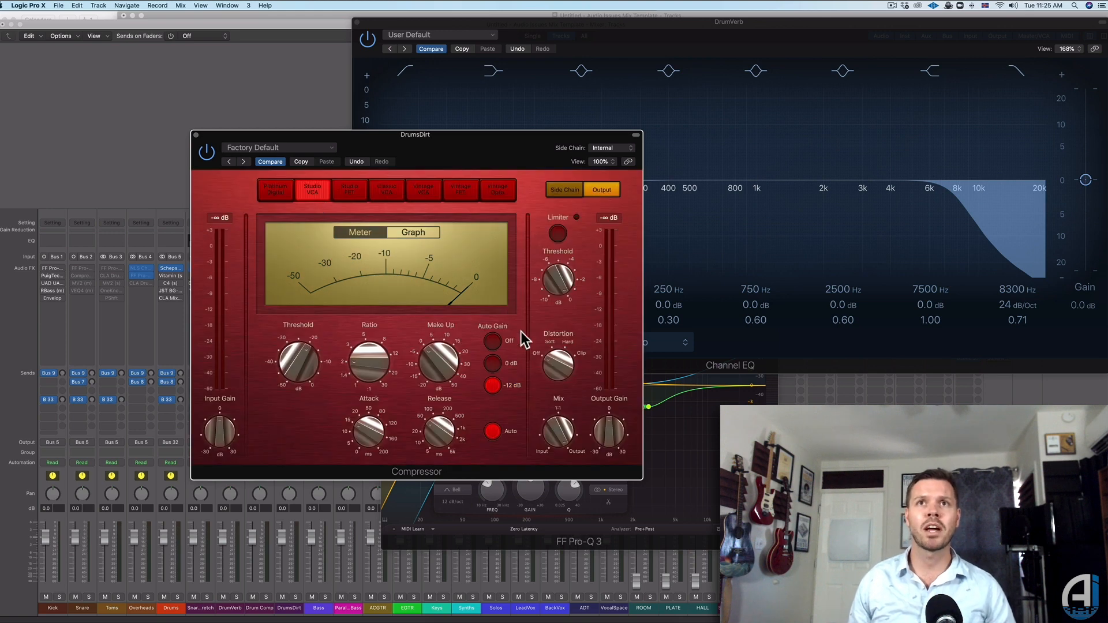
pyautogui.moveTo(317, 339)
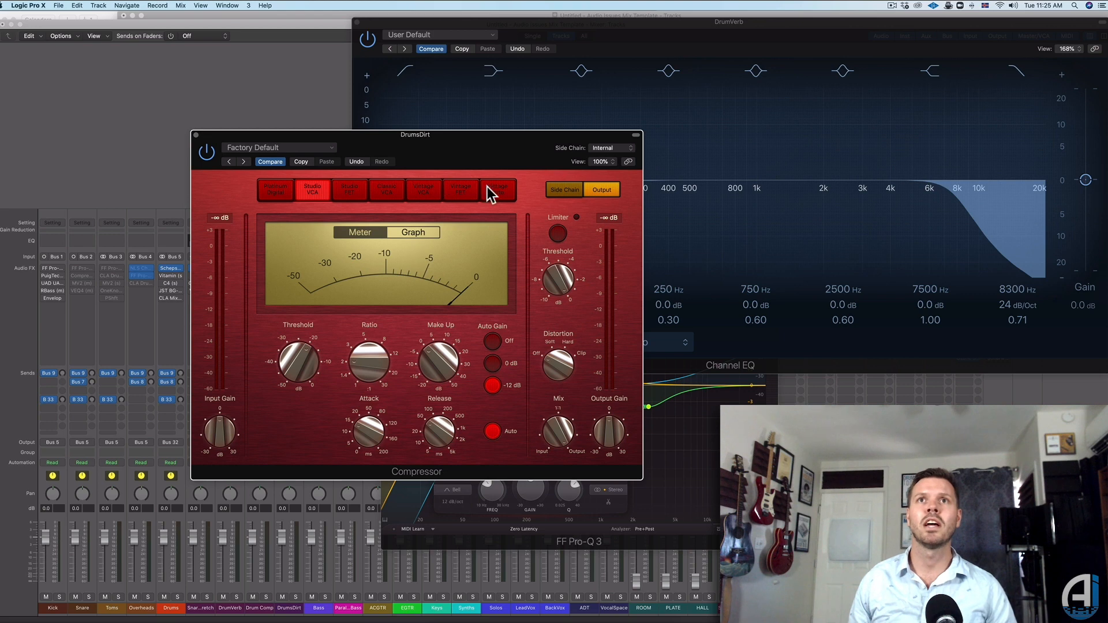
pyautogui.click(498, 189)
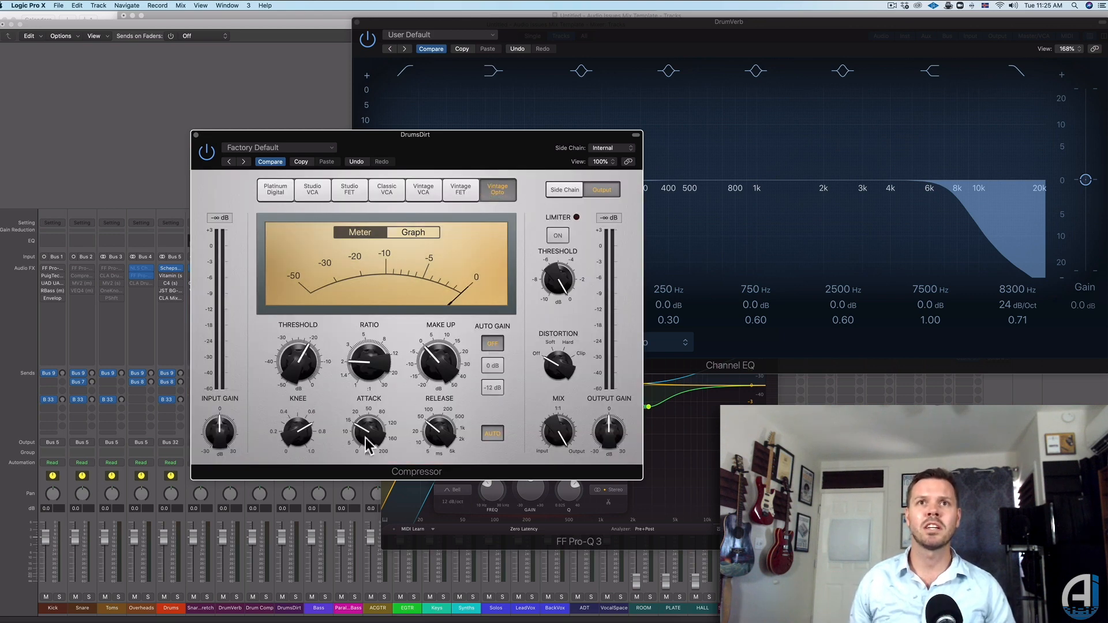
# Step: Adjust the opto compressor's attack, switch auto gain off, and close the Compressor window
pyautogui.moveTo(368, 432); pyautogui.dragTo(368, 417)
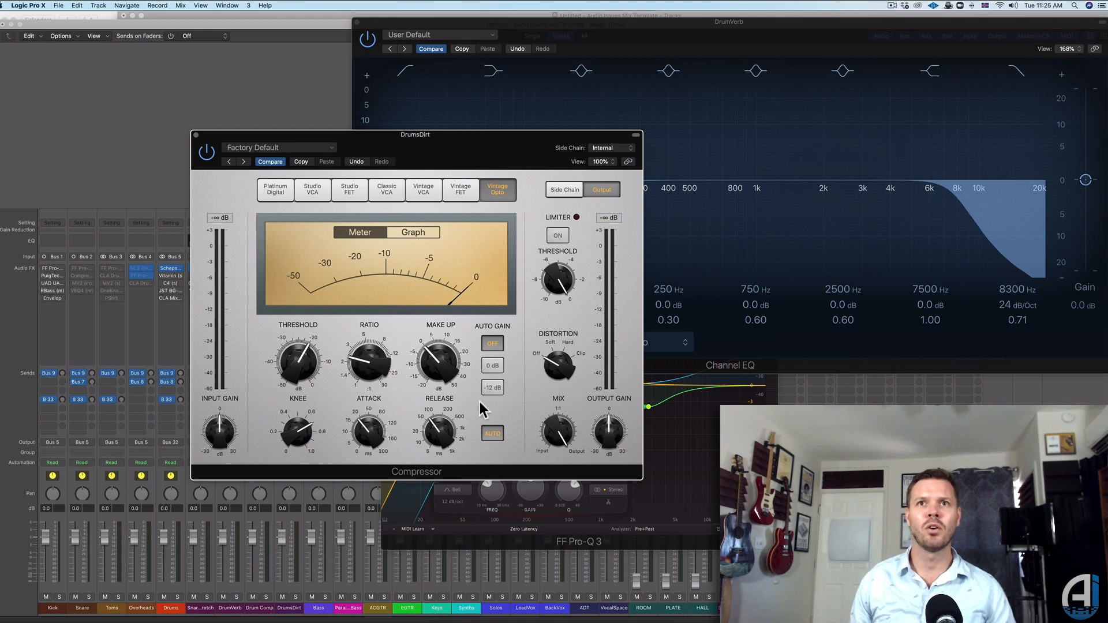
pyautogui.click(492, 433)
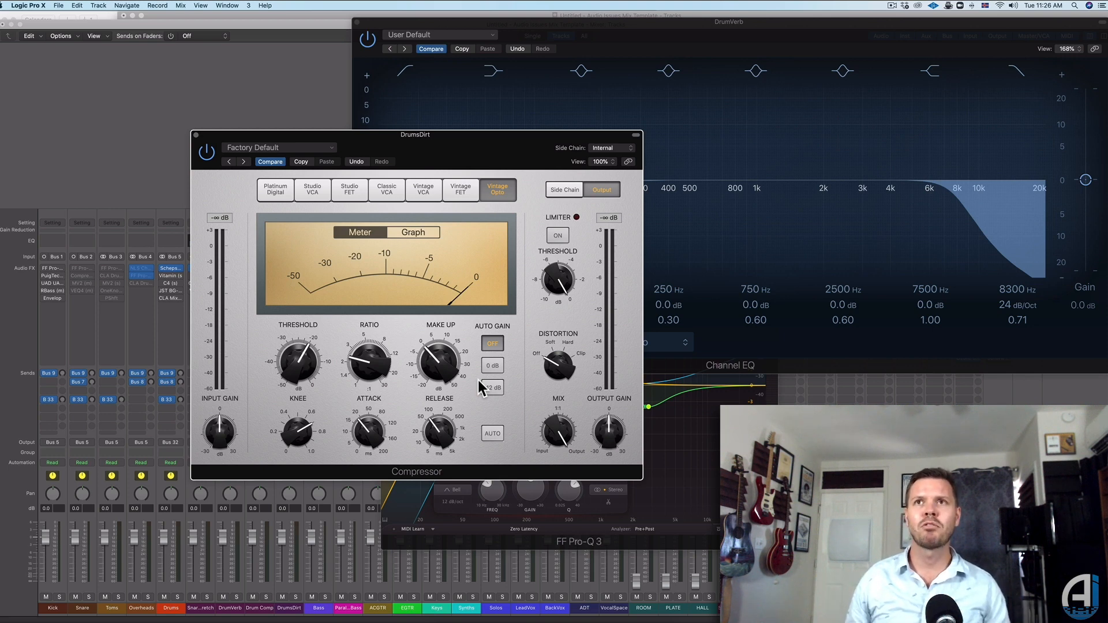
pyautogui.click(197, 135)
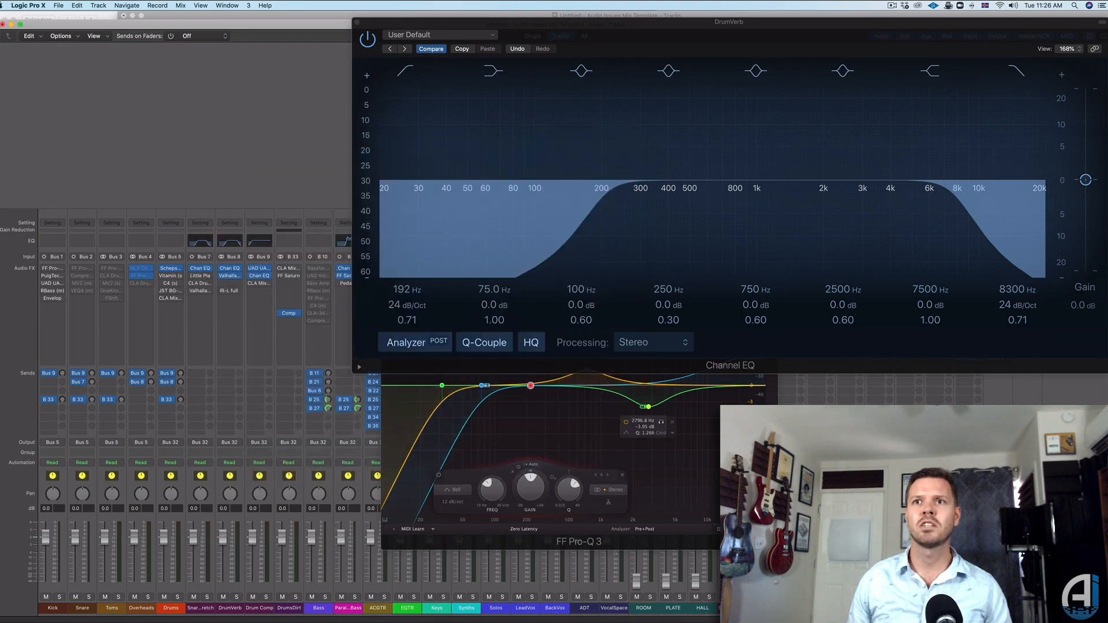